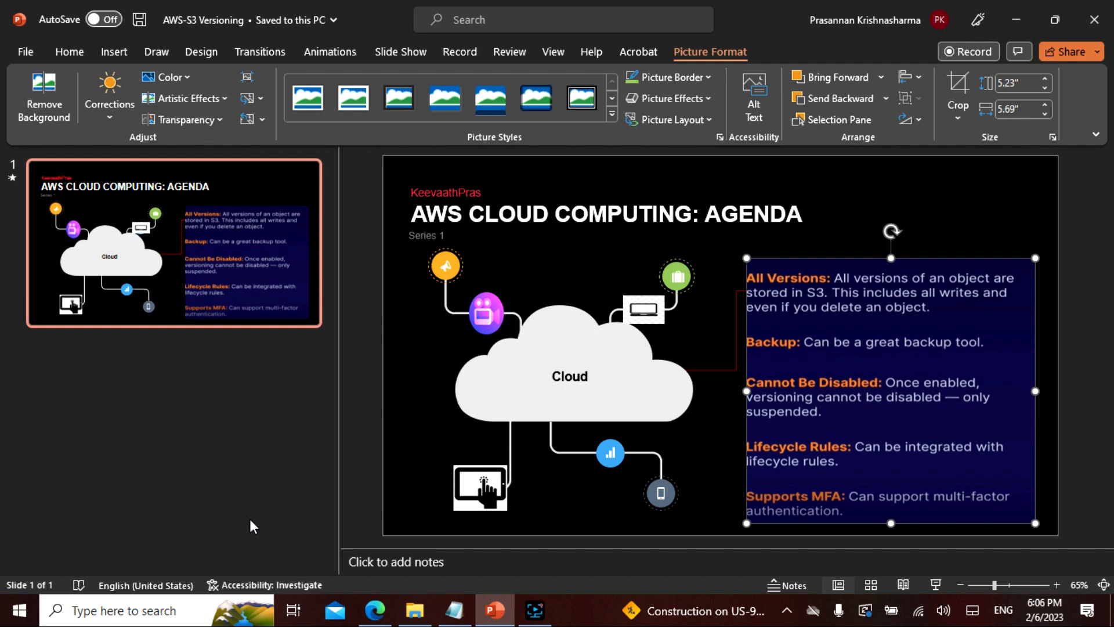
{"action": "mouse_move", "coordinate": [988, 384]}
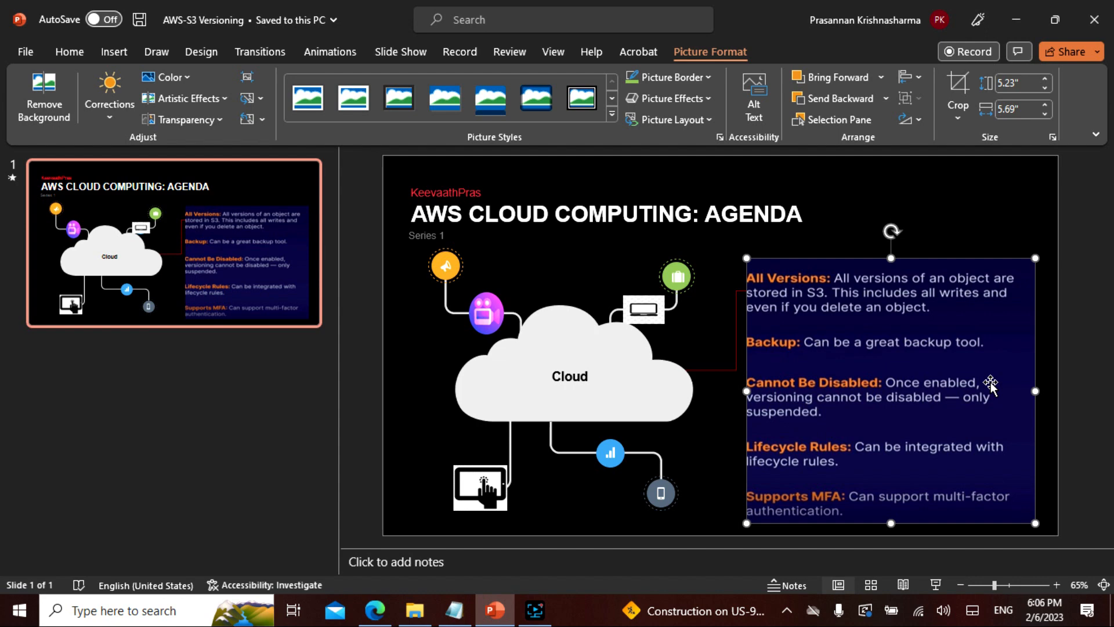
{"action": "mouse_move", "coordinate": [1033, 437]}
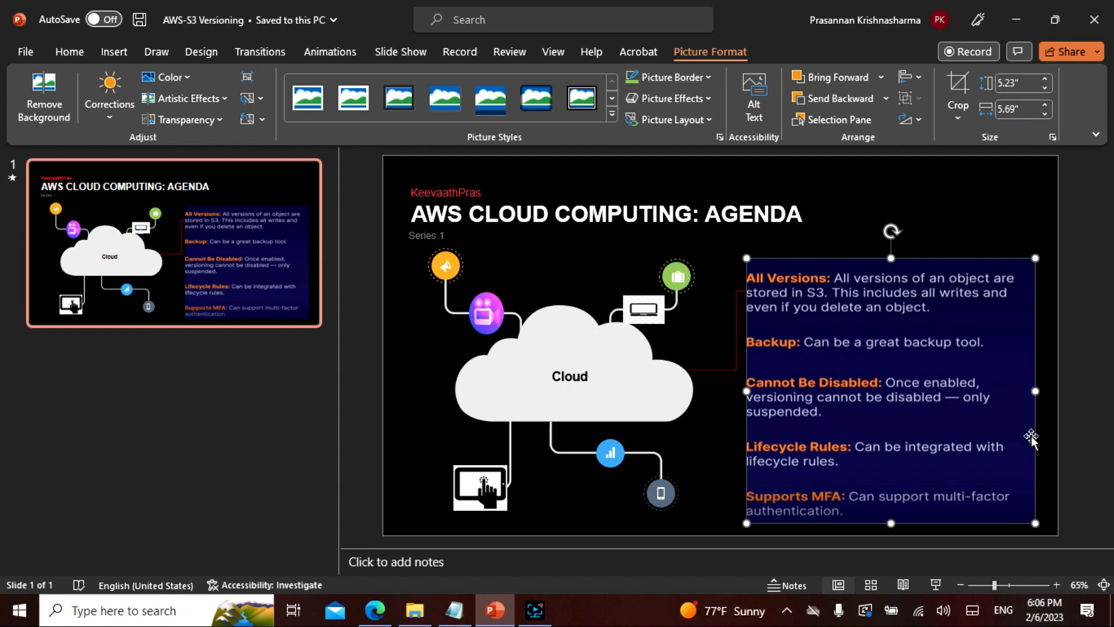
{"action": "mouse_move", "coordinate": [972, 439]}
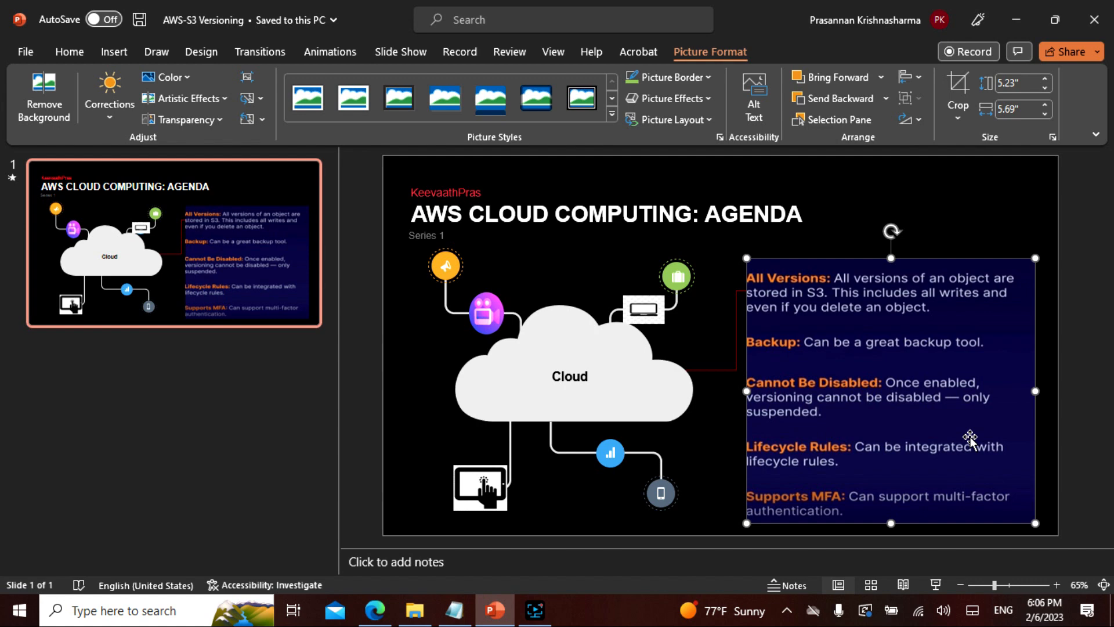
{"action": "mouse_move", "coordinate": [961, 406]}
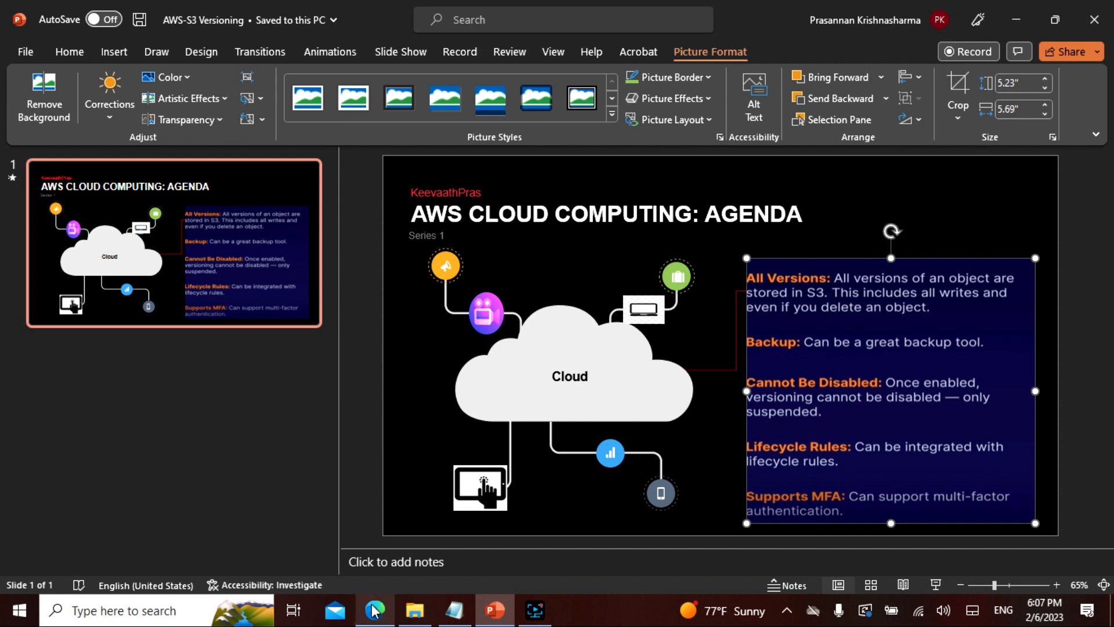
- Bring the S3 console forward and open the mystaticwebsitekeevaathpras bucket's object list
{"action": "left_click", "coordinate": [375, 615]}
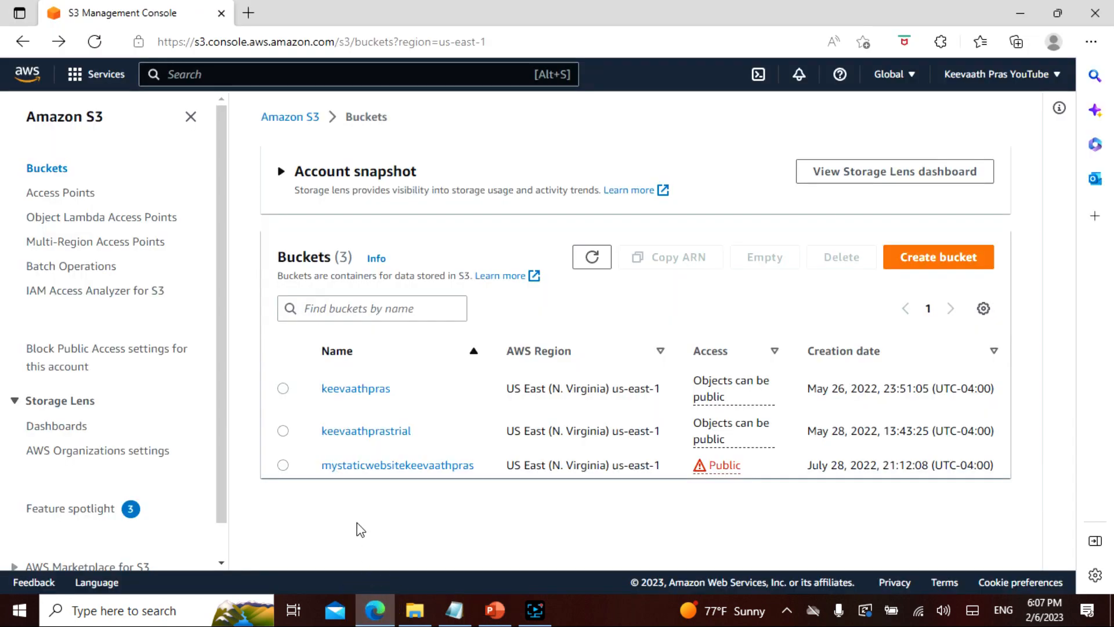
{"action": "mouse_move", "coordinate": [377, 481]}
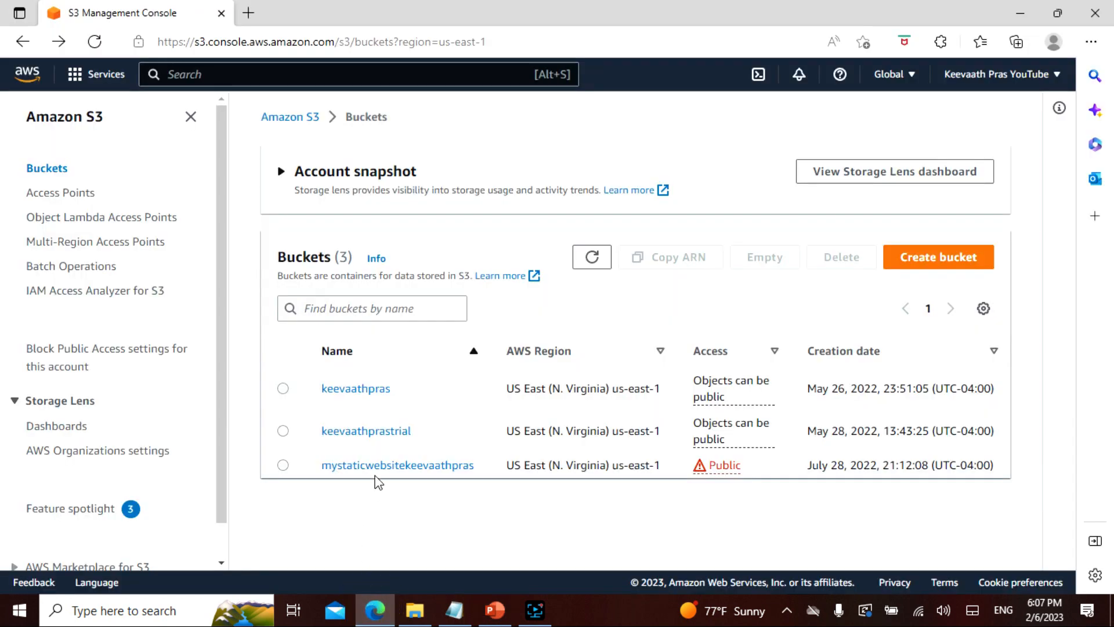
{"action": "left_click", "coordinate": [397, 464]}
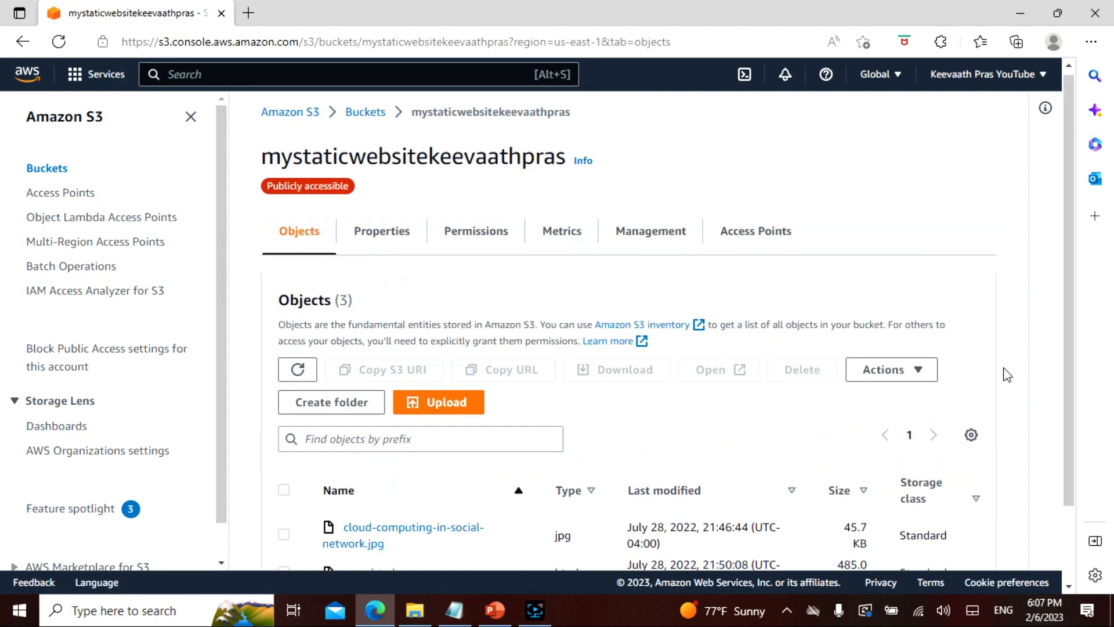
{"action": "scroll", "scroll_direction": "down", "scroll_amount": 3}
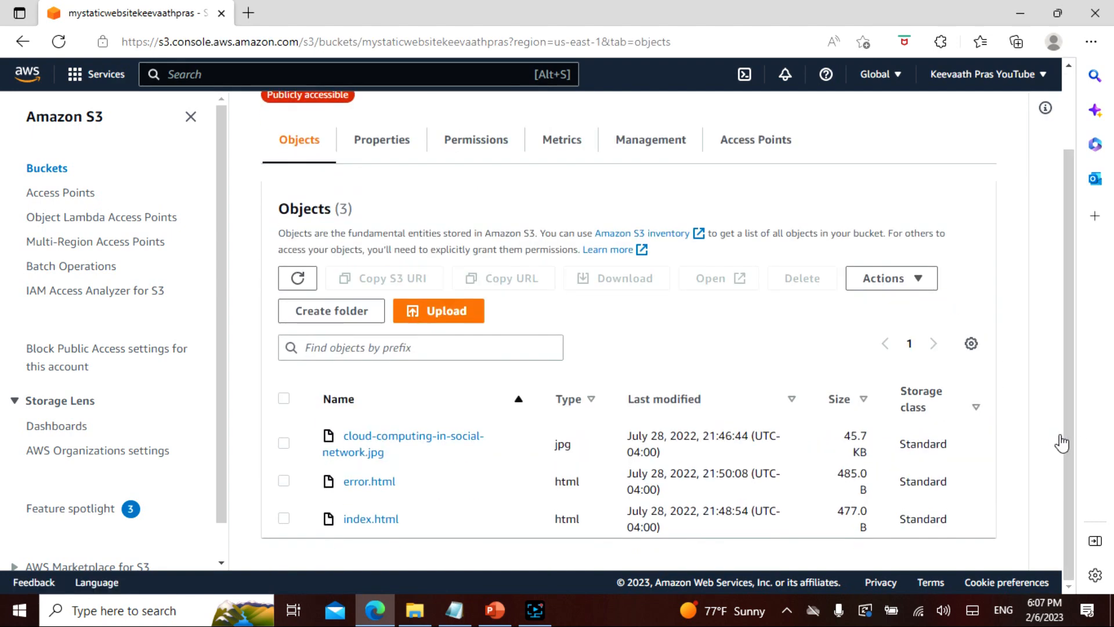
{"action": "mouse_move", "coordinate": [432, 487]}
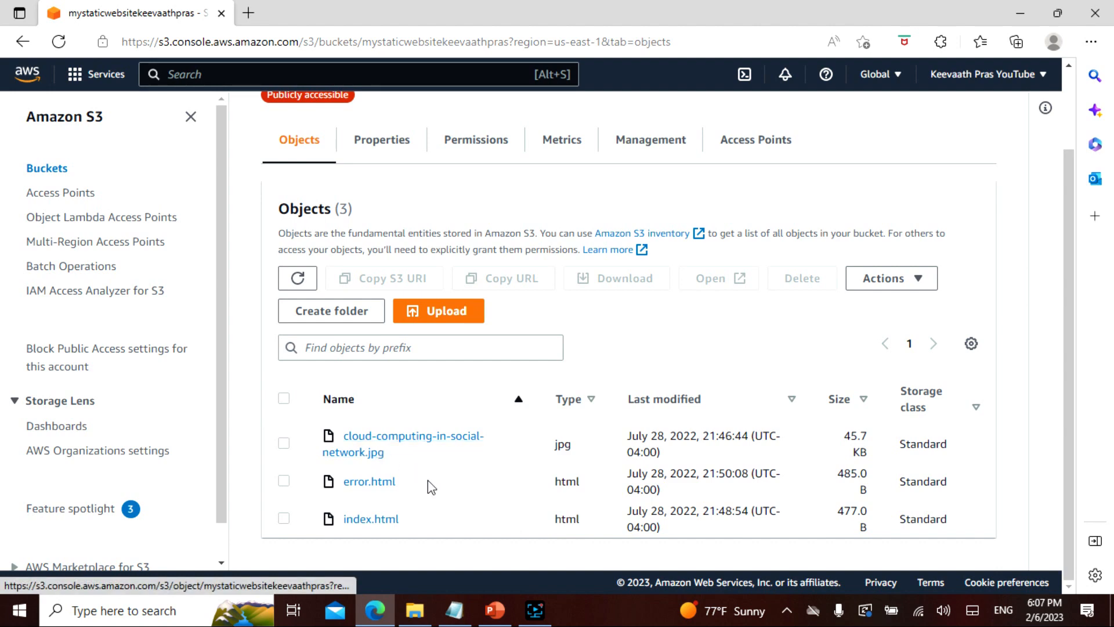
{"action": "mouse_move", "coordinate": [407, 524]}
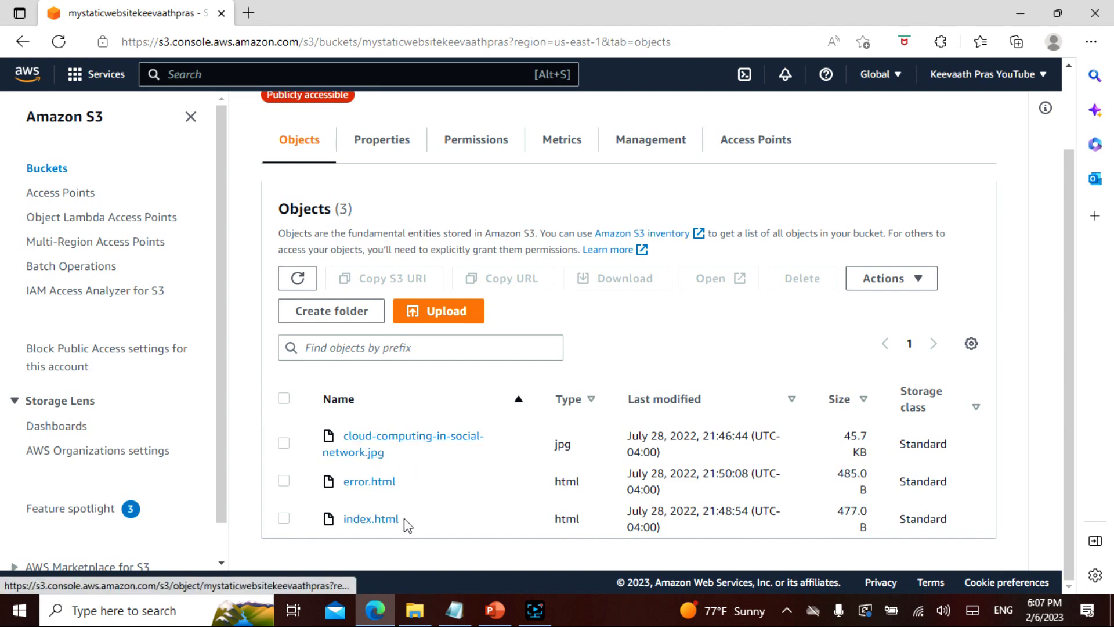
{"action": "mouse_move", "coordinate": [475, 533]}
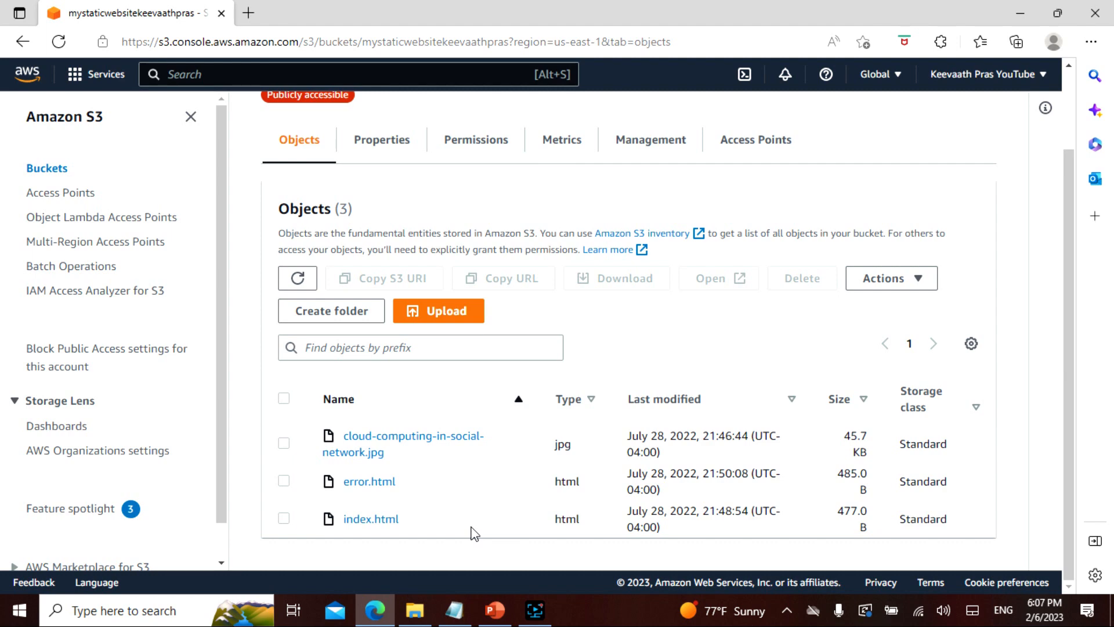
{"action": "mouse_move", "coordinate": [462, 609]}
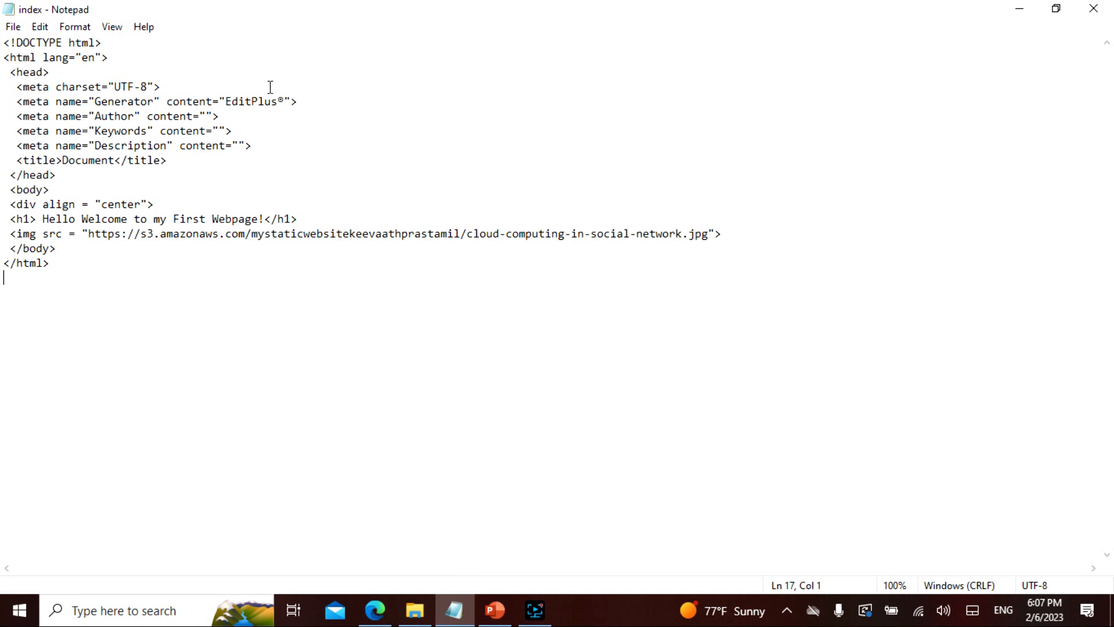
{"action": "mouse_move", "coordinate": [384, 363]}
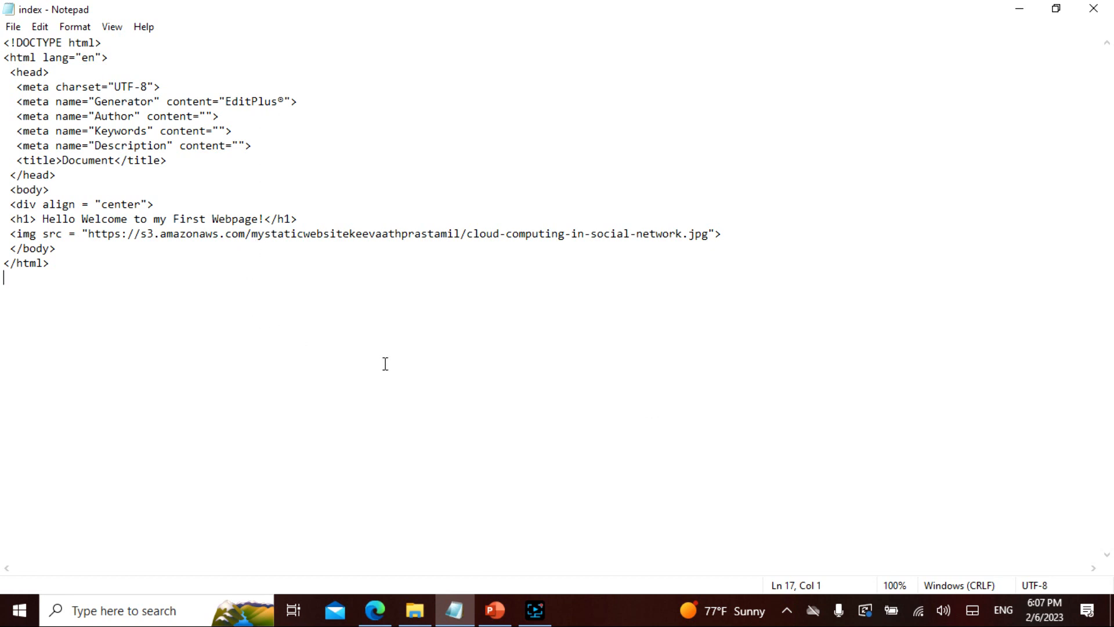
{"action": "mouse_move", "coordinate": [496, 265]}
{"action": "type", "text": " Ver"}
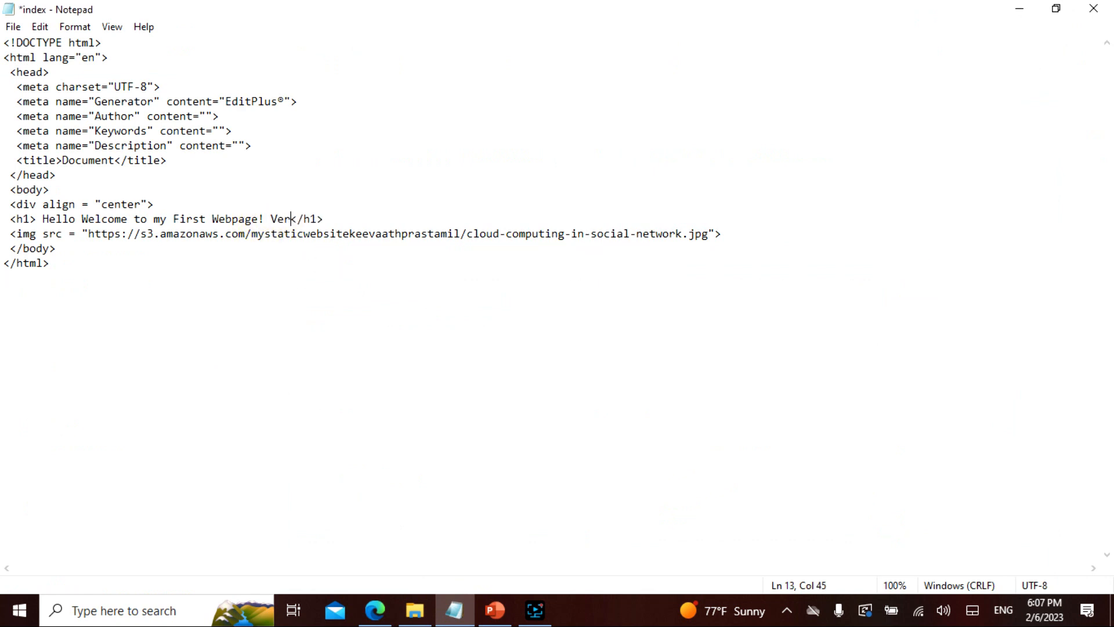
- Finish the heading as "...Webpage! Version 1" and save it over the existing index.html
{"action": "type", "text": "sion"}
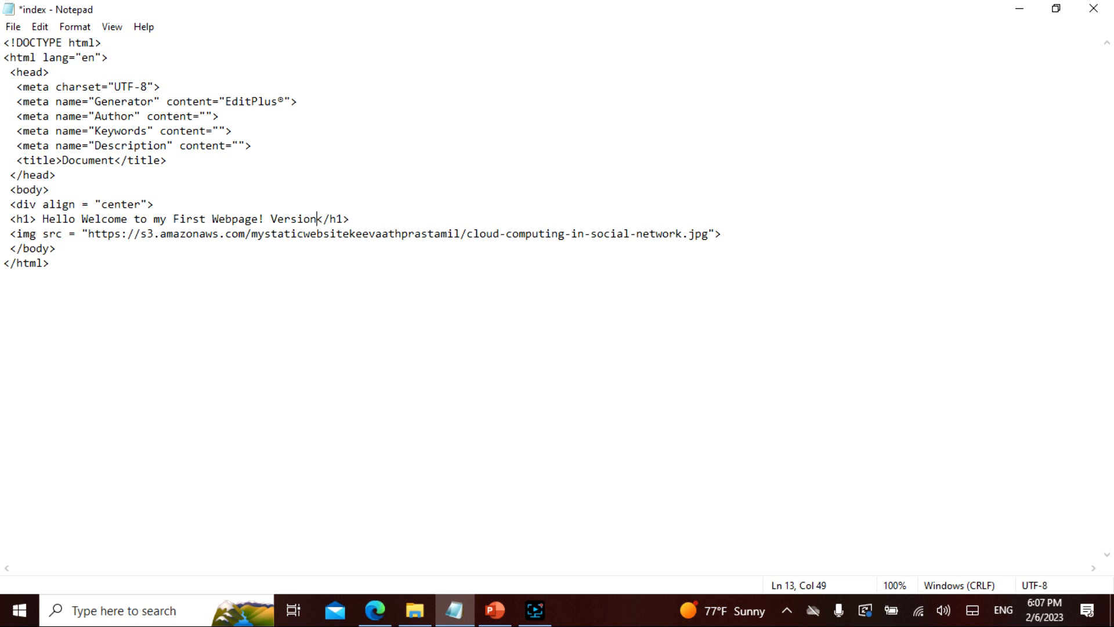
{"action": "left_click", "coordinate": [13, 27]}
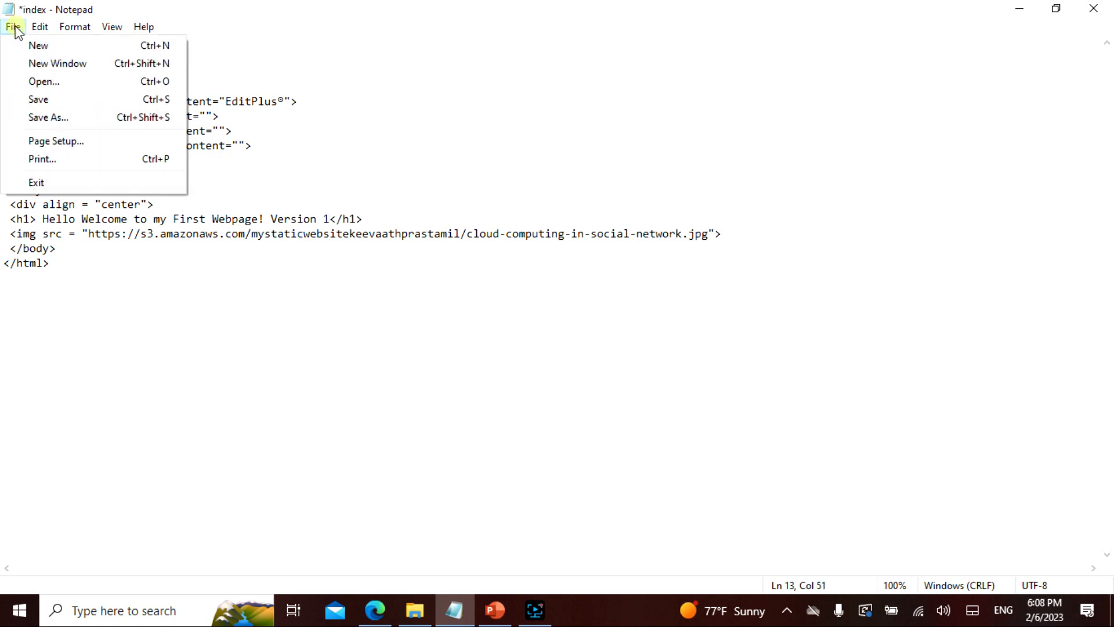
{"action": "left_click", "coordinate": [48, 117]}
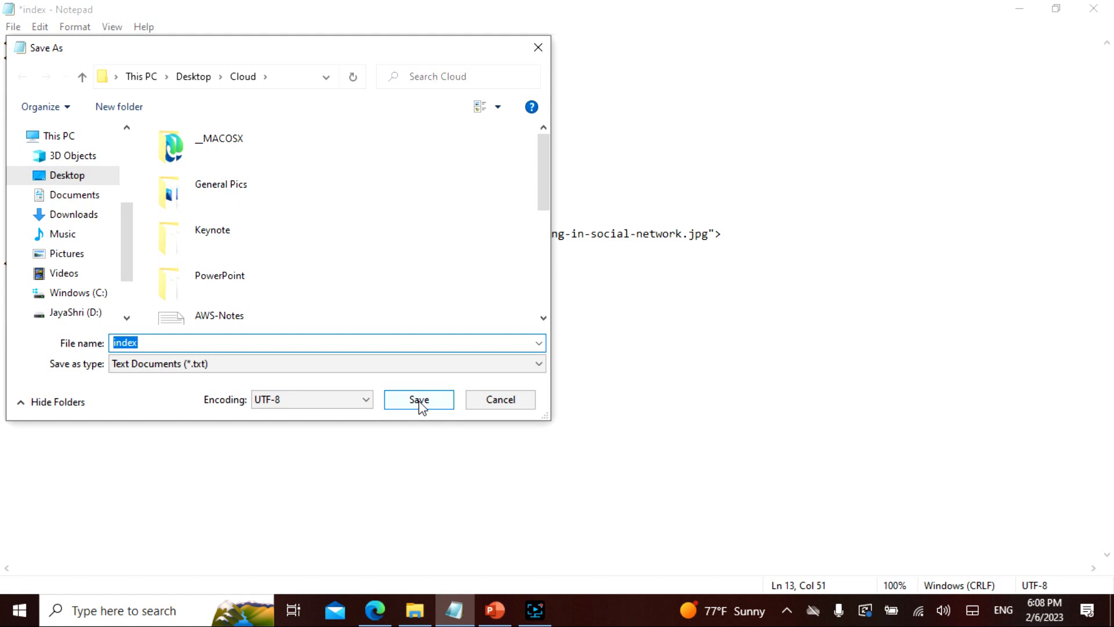
{"action": "left_click", "coordinate": [418, 398]}
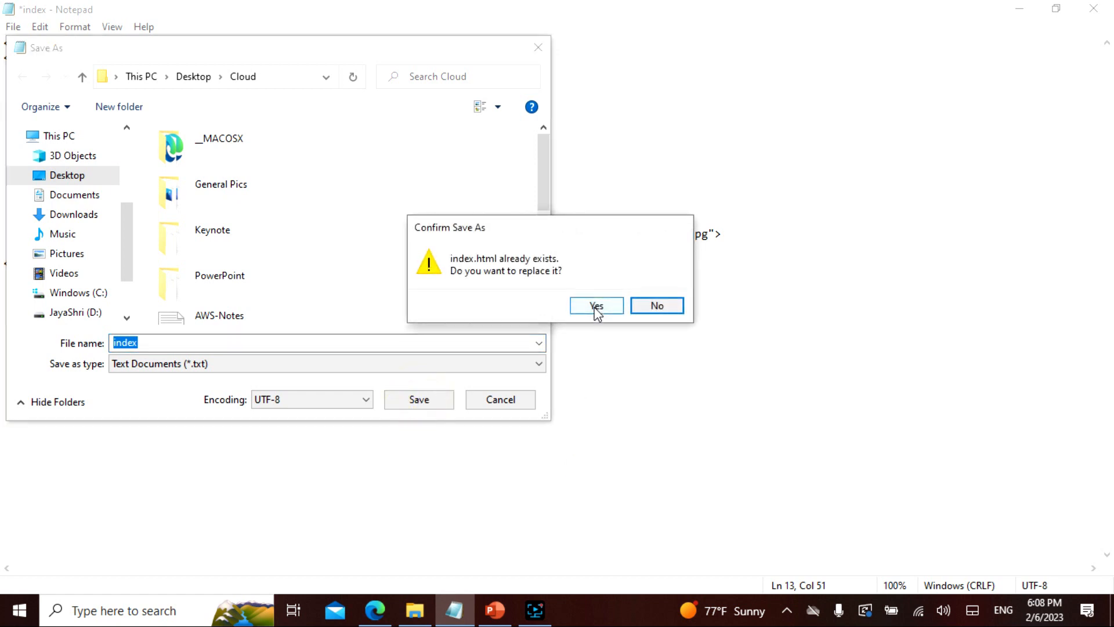
{"action": "left_click", "coordinate": [595, 305]}
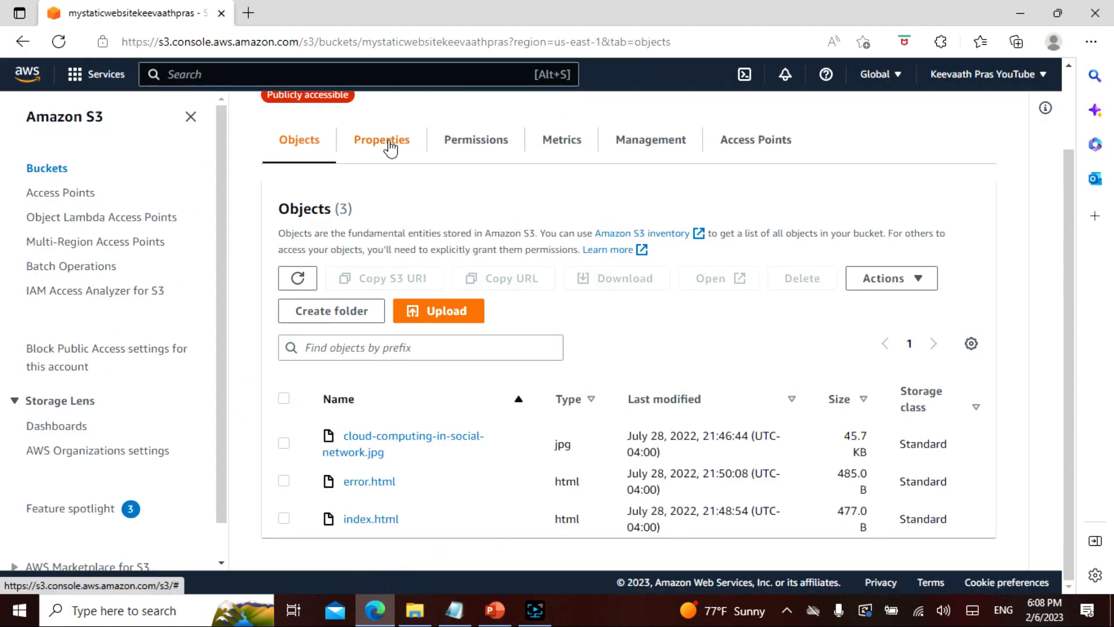
- Enable Bucket Versioning from the bucket's Properties and save the change
{"action": "left_click", "coordinate": [380, 139]}
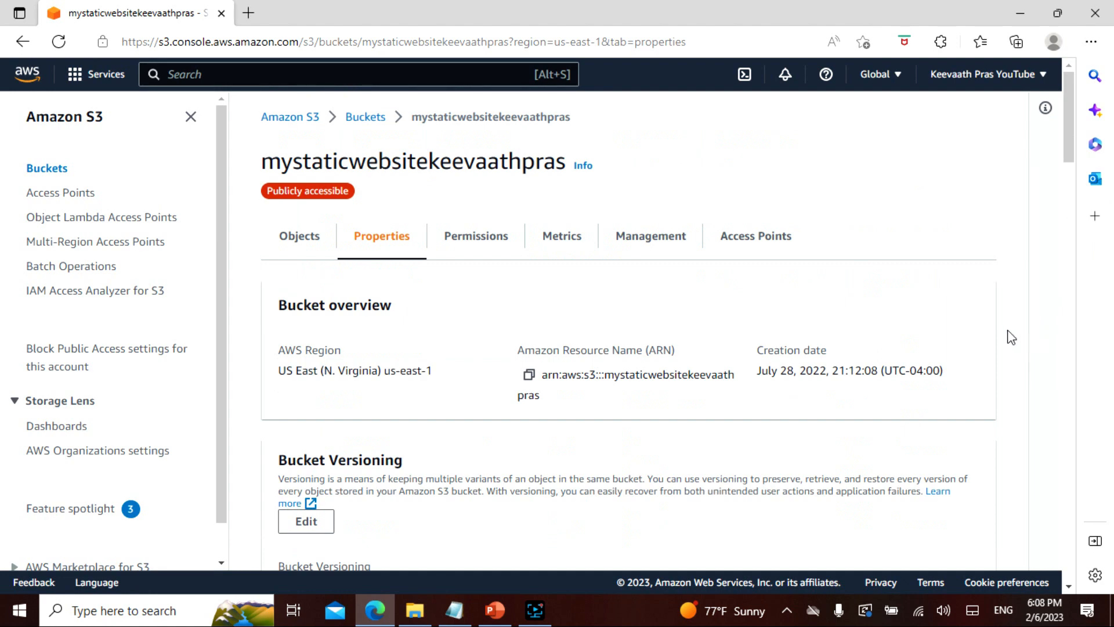
{"action": "scroll", "scroll_direction": "down", "scroll_amount": 3}
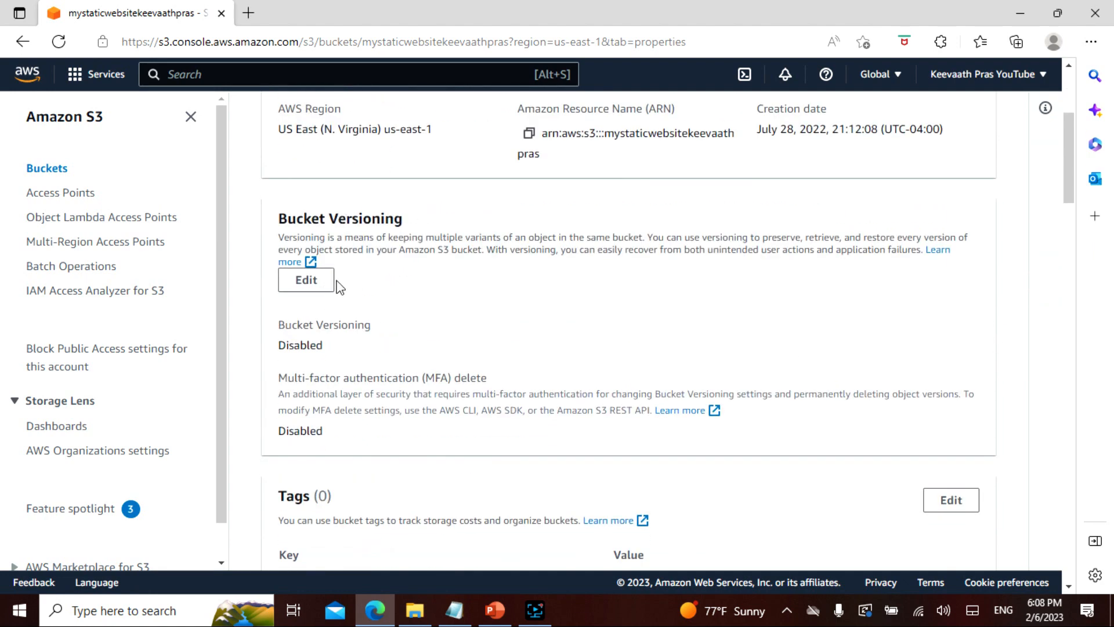
{"action": "left_click", "coordinate": [305, 280]}
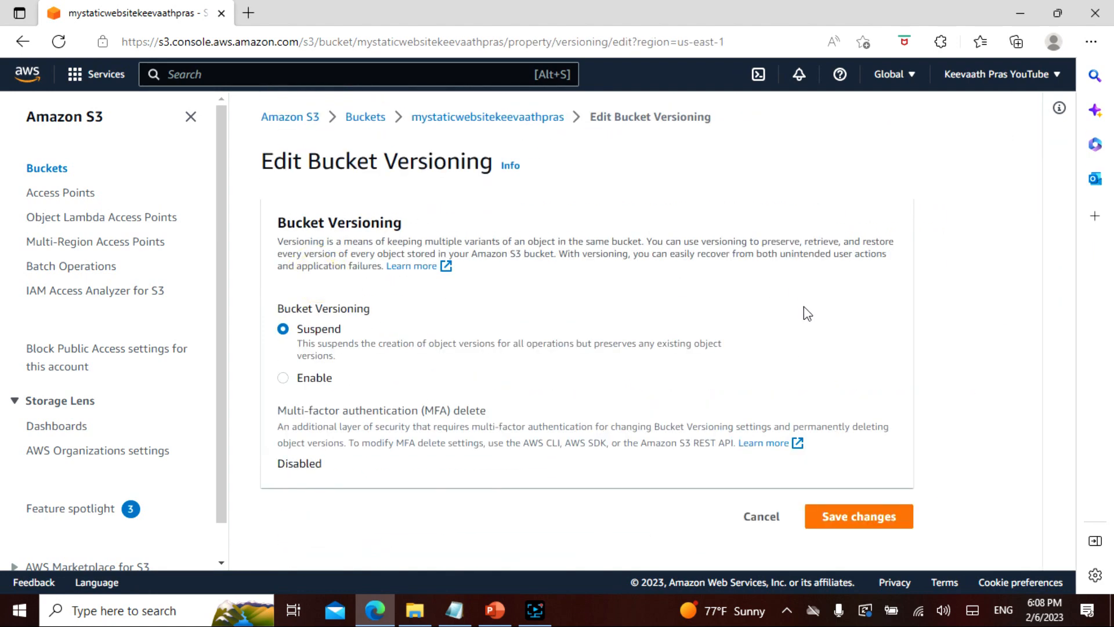
{"action": "left_click", "coordinate": [284, 377]}
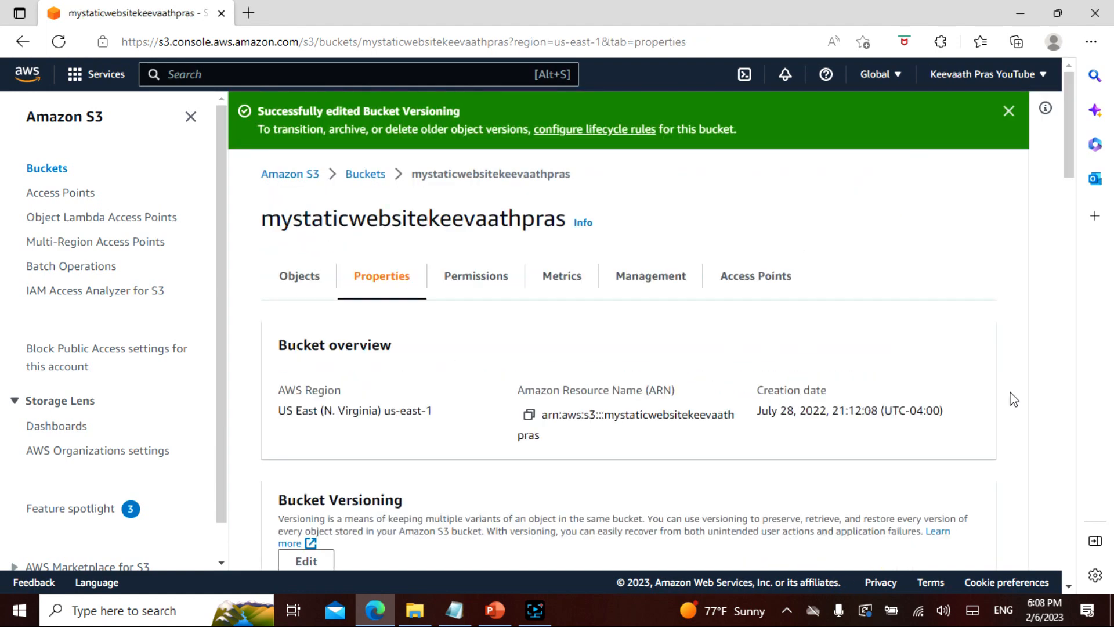
{"action": "scroll", "scroll_direction": "down", "scroll_amount": 3}
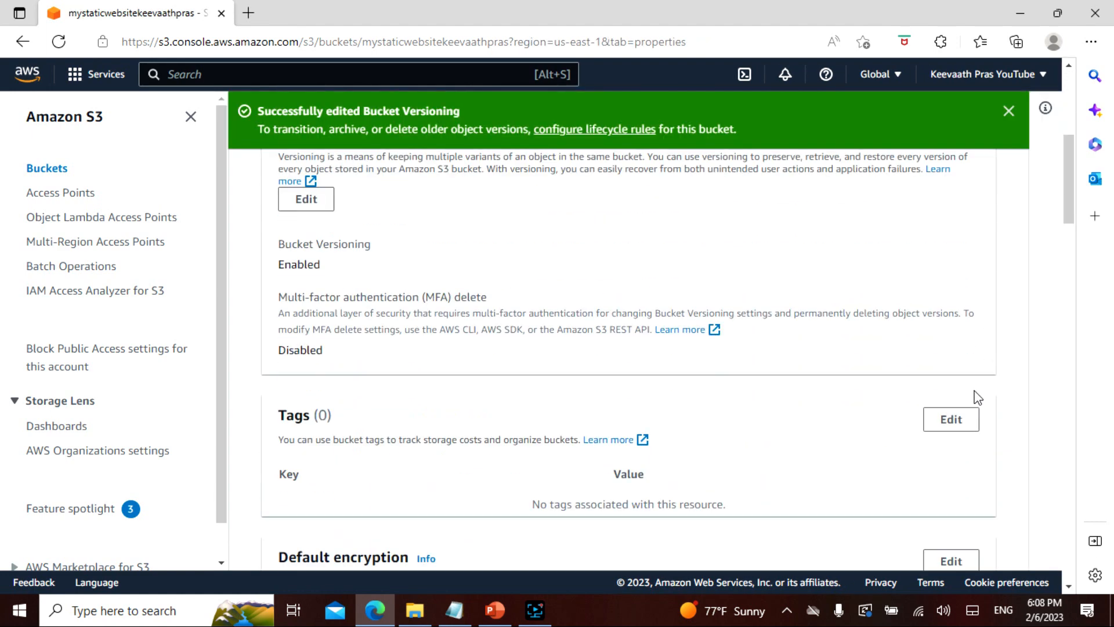
{"action": "scroll", "scroll_direction": "down", "scroll_amount": 3}
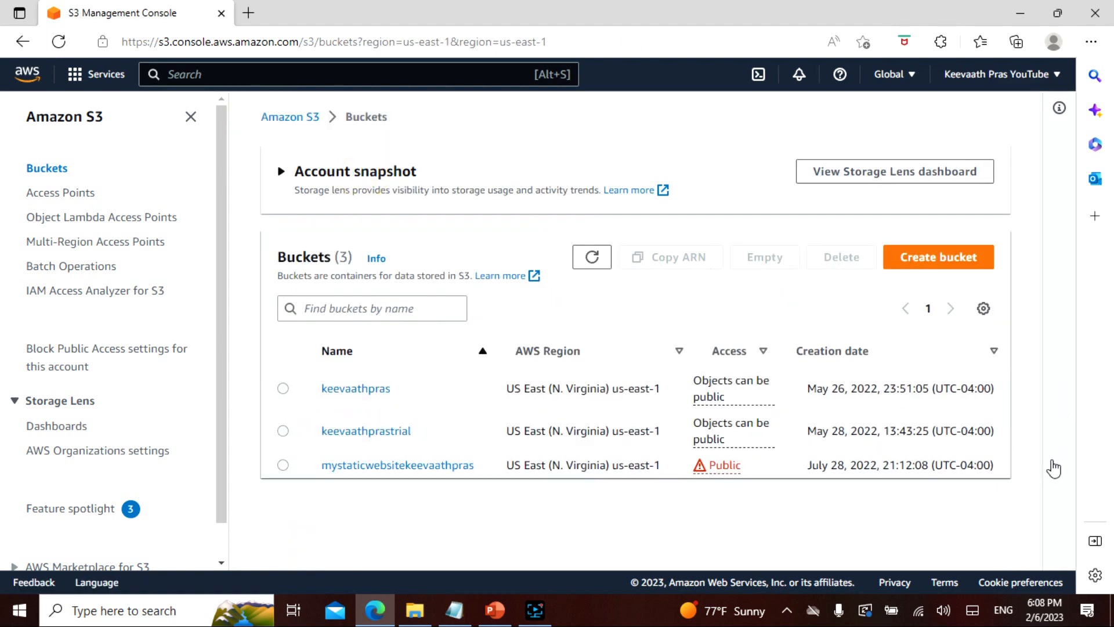
- Open the bucket's Upload page and add index.html (490.0 B) as the file to upload
{"action": "left_click", "coordinate": [397, 464]}
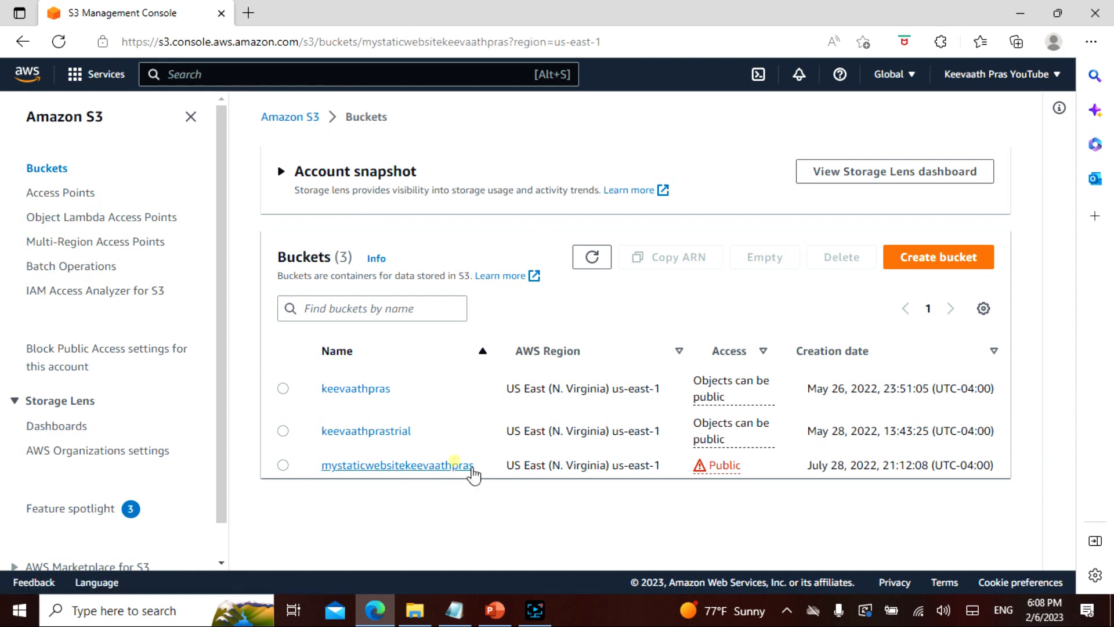
{"action": "left_click", "coordinate": [397, 464]}
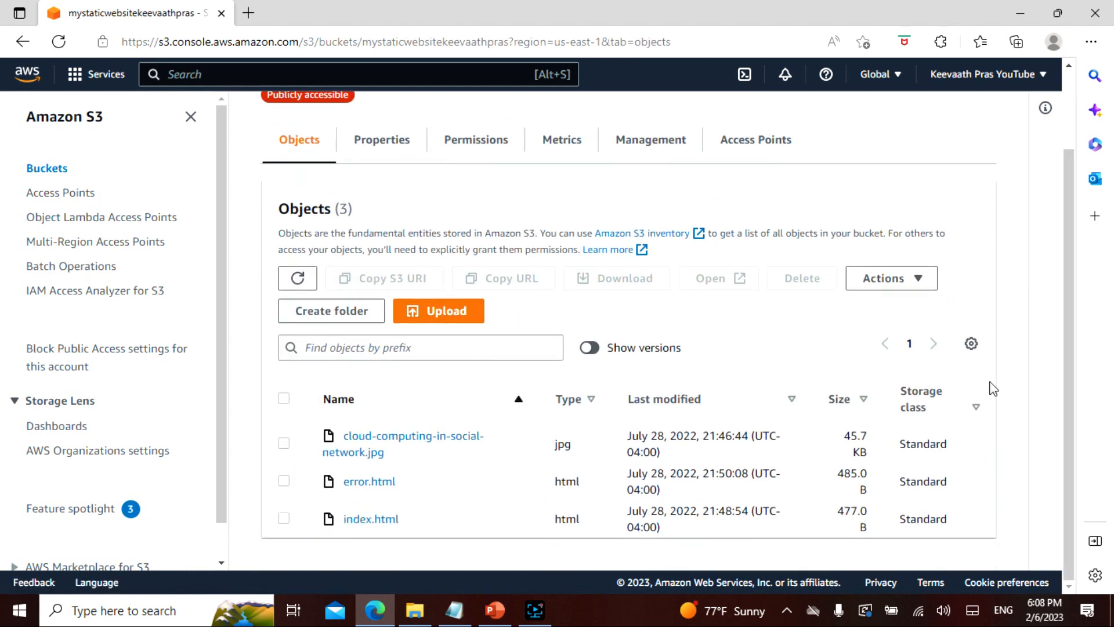
{"action": "left_click", "coordinate": [438, 311]}
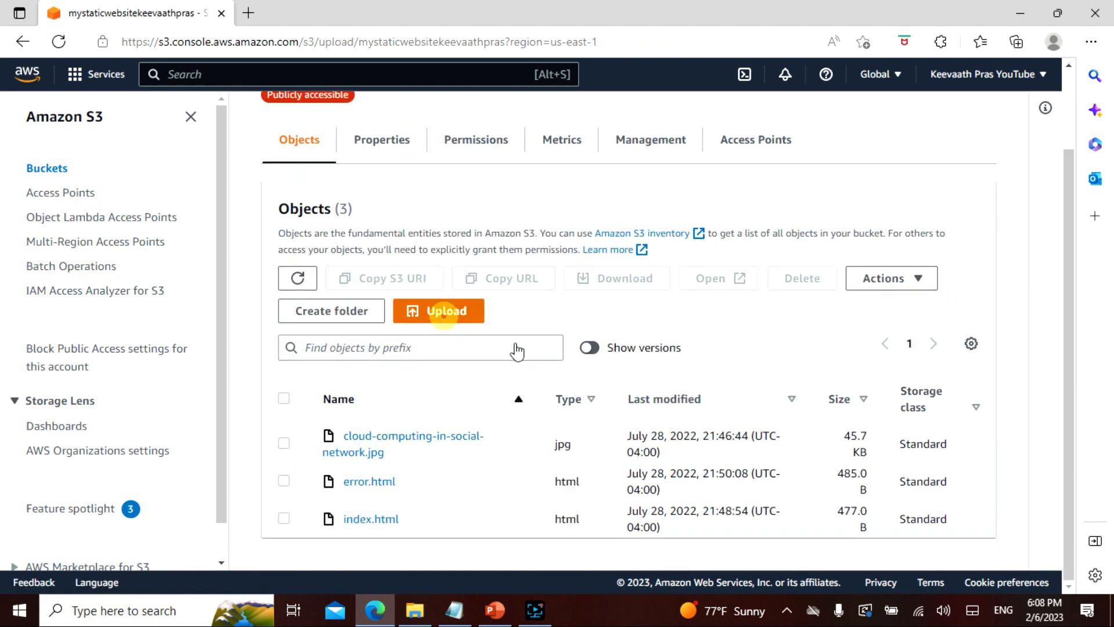
{"action": "left_click", "coordinate": [439, 311]}
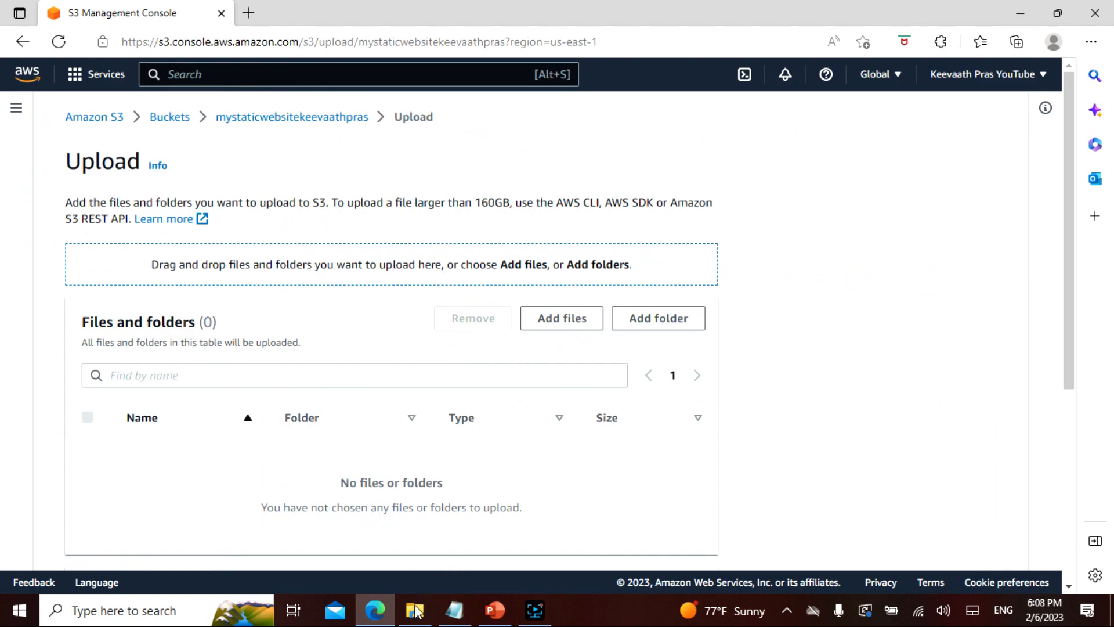
{"action": "left_click", "coordinate": [561, 318]}
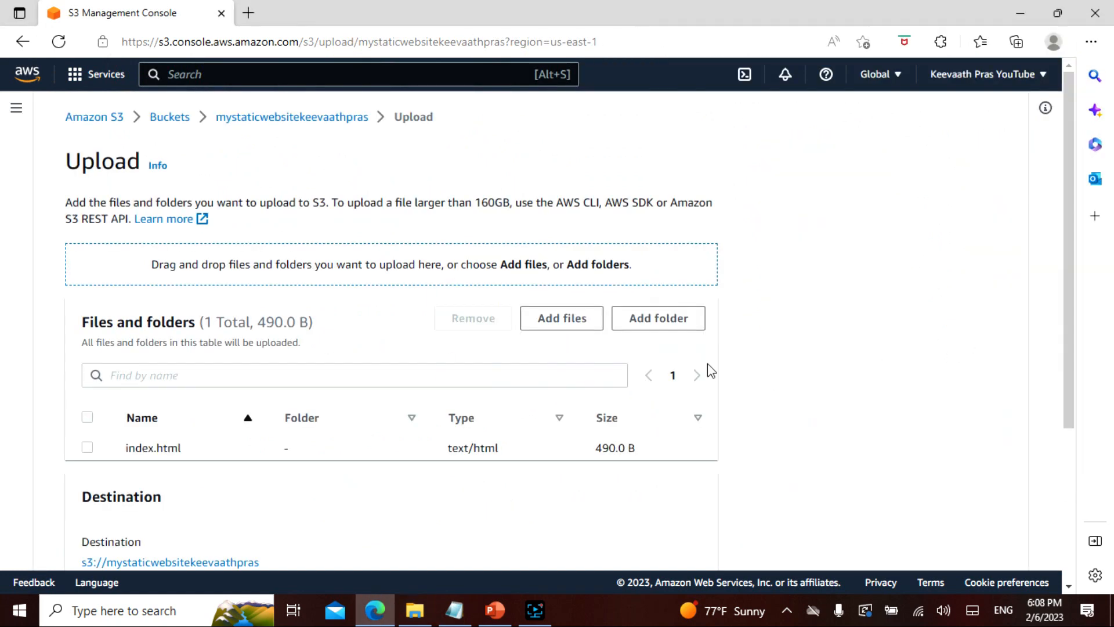
{"action": "mouse_move", "coordinate": [579, 264]}
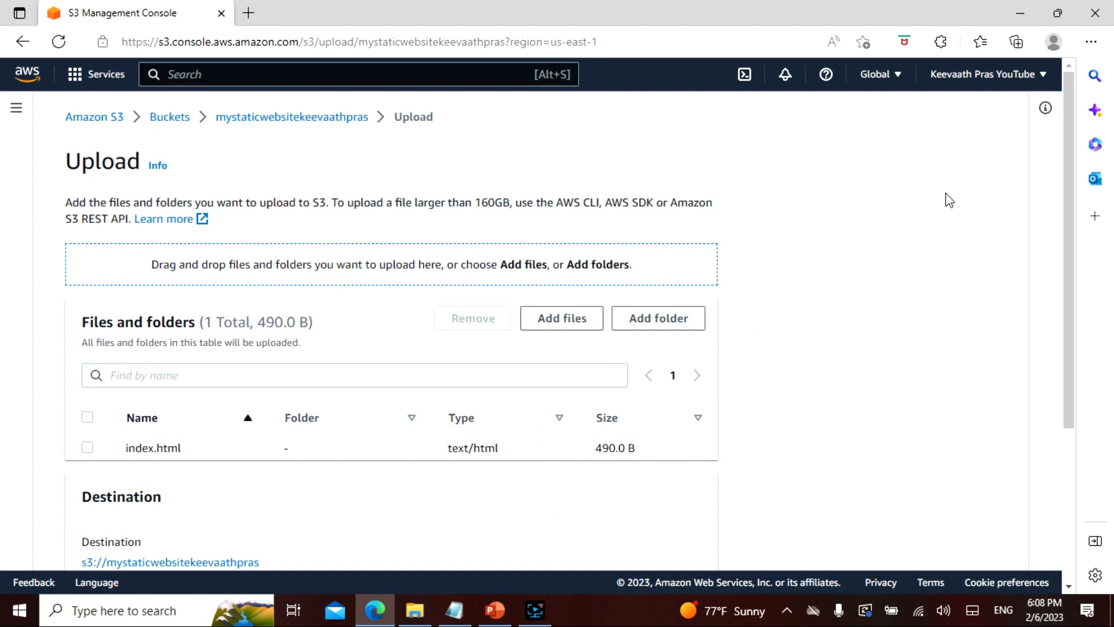
- Upload index.html to the bucket and close the succeeded upload status page
{"action": "scroll", "scroll_direction": "down", "scroll_amount": 3}
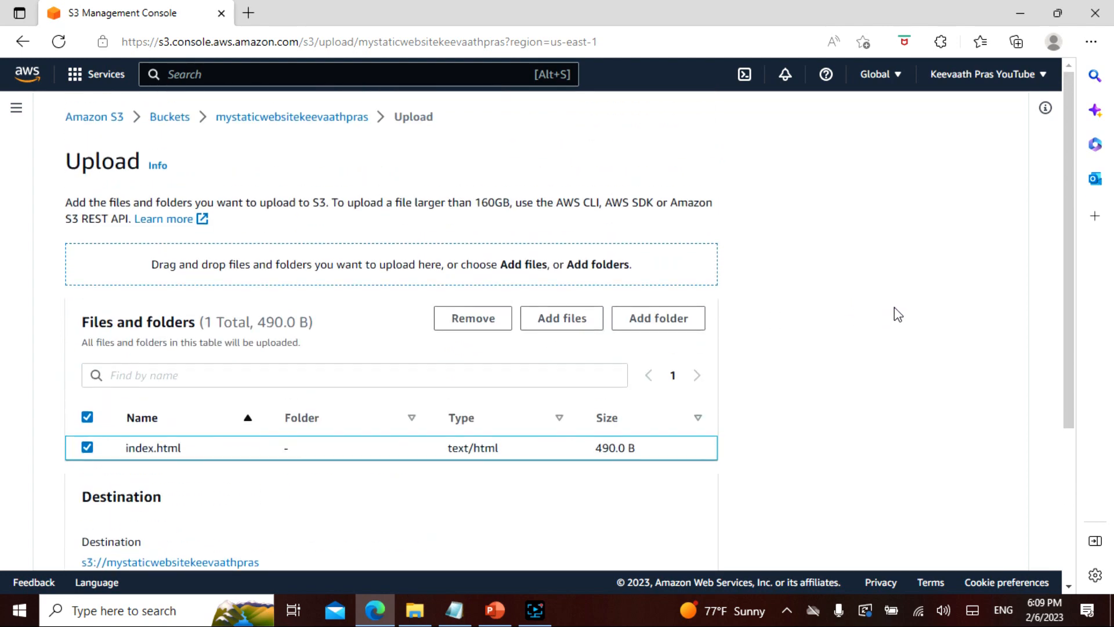
{"action": "scroll", "scroll_direction": "down", "scroll_amount": 3}
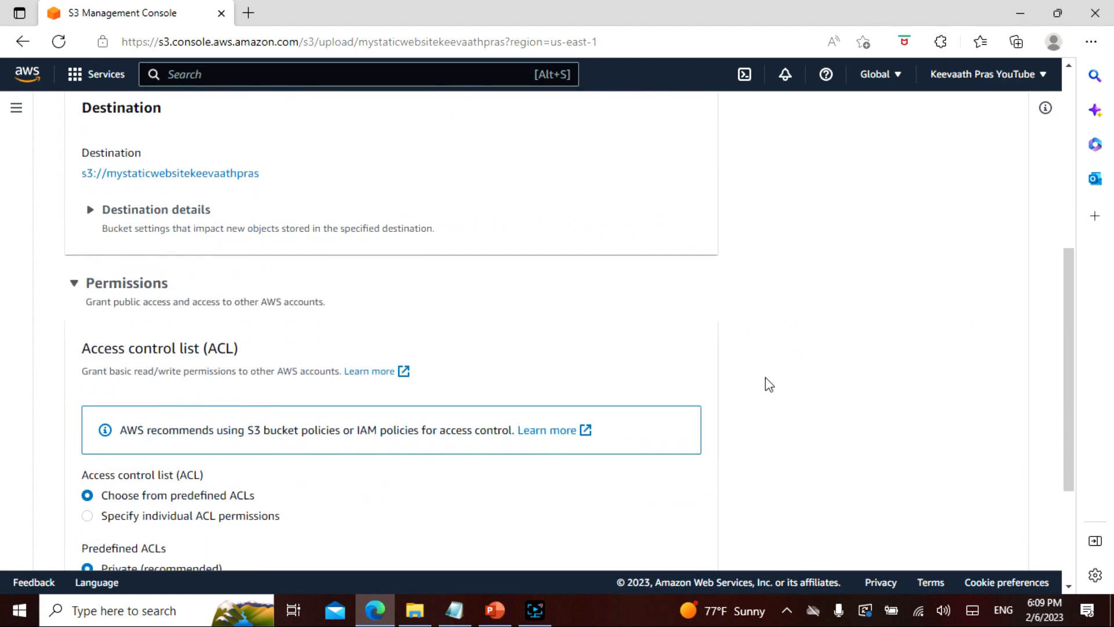
{"action": "scroll", "scroll_direction": "down", "scroll_amount": 3}
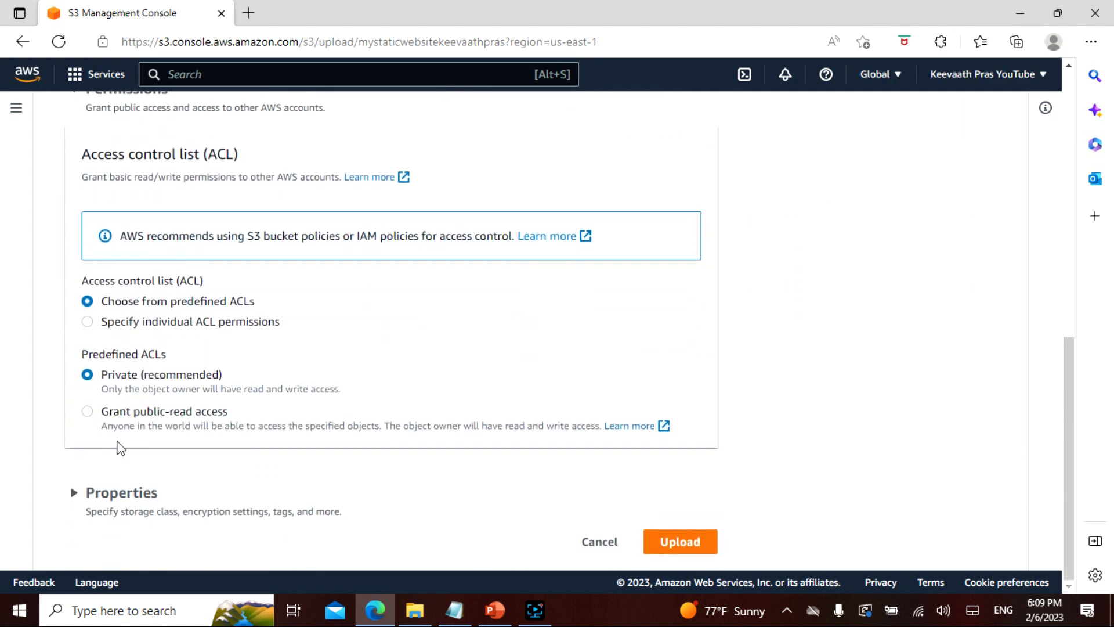
{"action": "scroll", "scroll_direction": "down", "scroll_amount": 3}
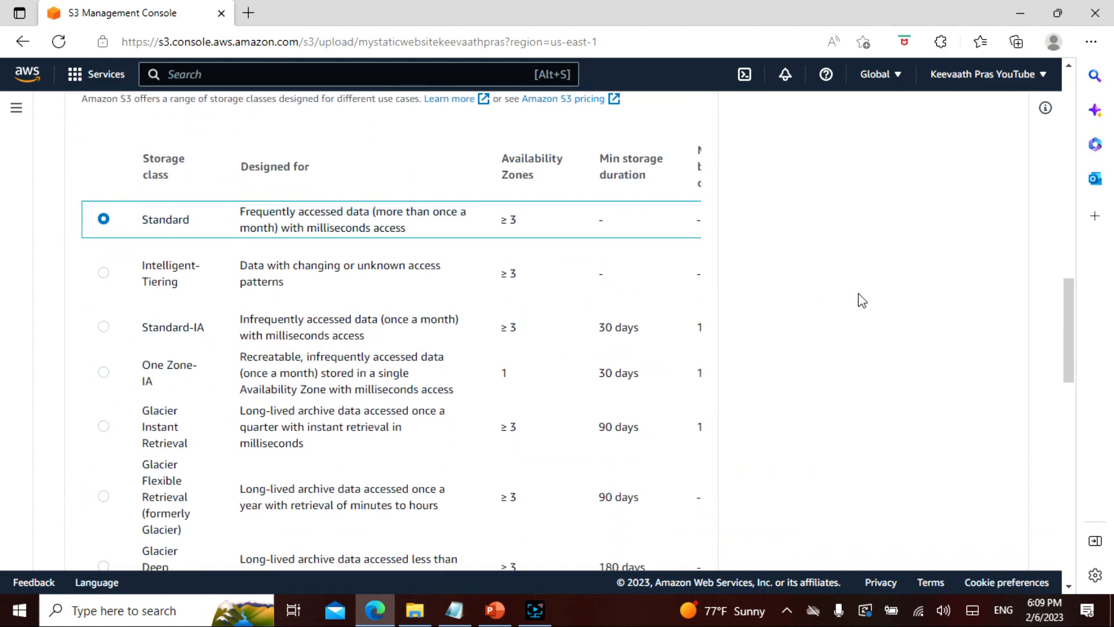
{"action": "scroll", "scroll_direction": "down", "scroll_amount": 3}
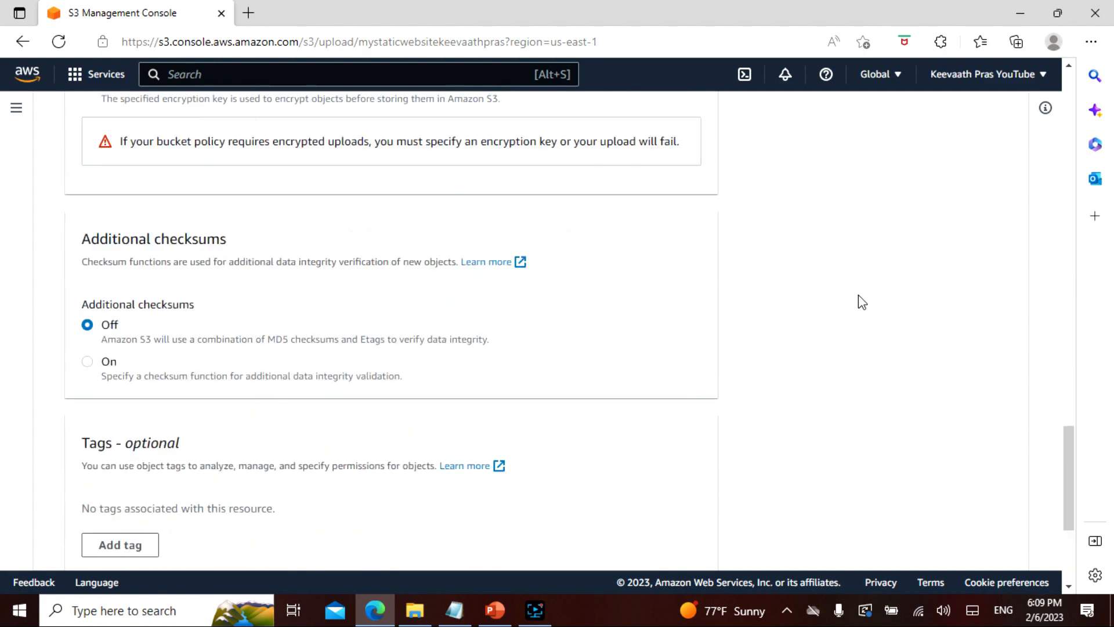
{"action": "scroll", "scroll_direction": "down", "scroll_amount": 3}
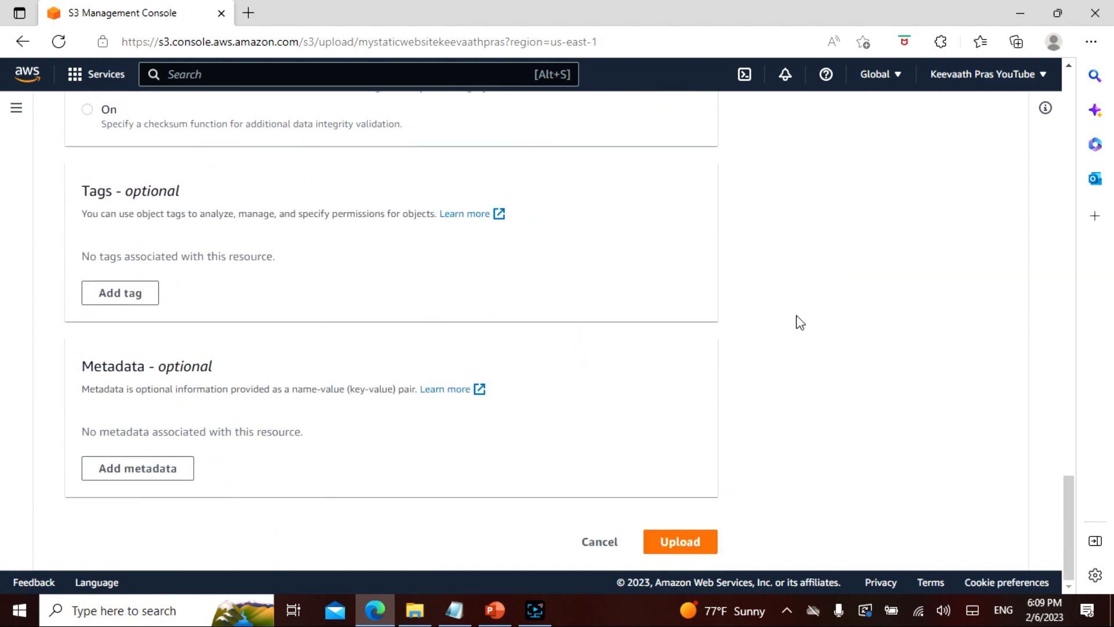
{"action": "left_click", "coordinate": [679, 542]}
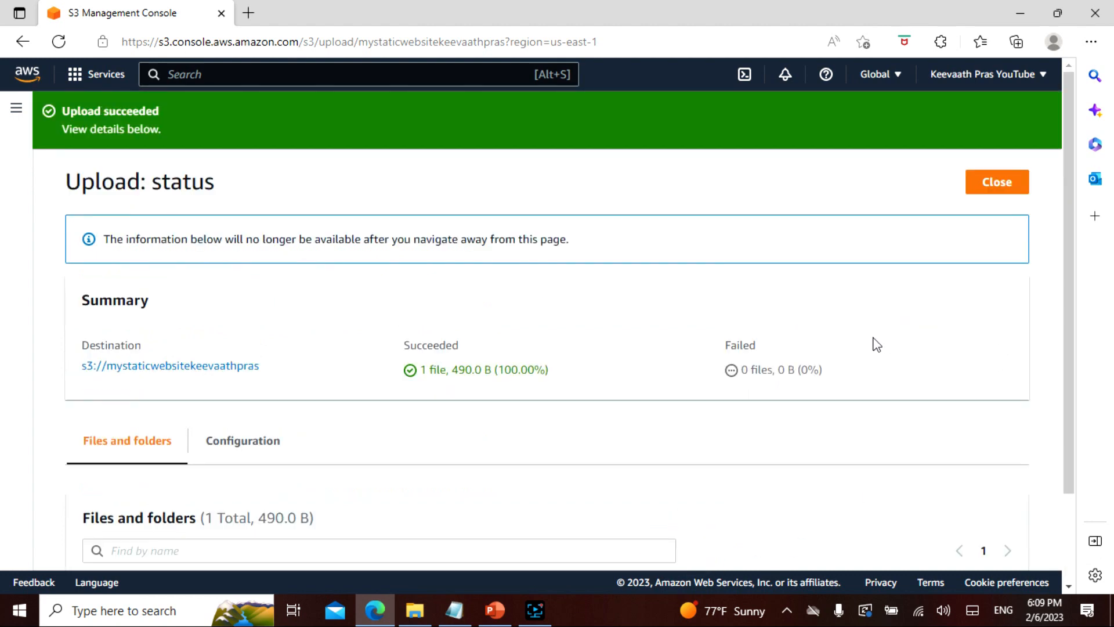
{"action": "scroll", "scroll_direction": "down", "scroll_amount": 3}
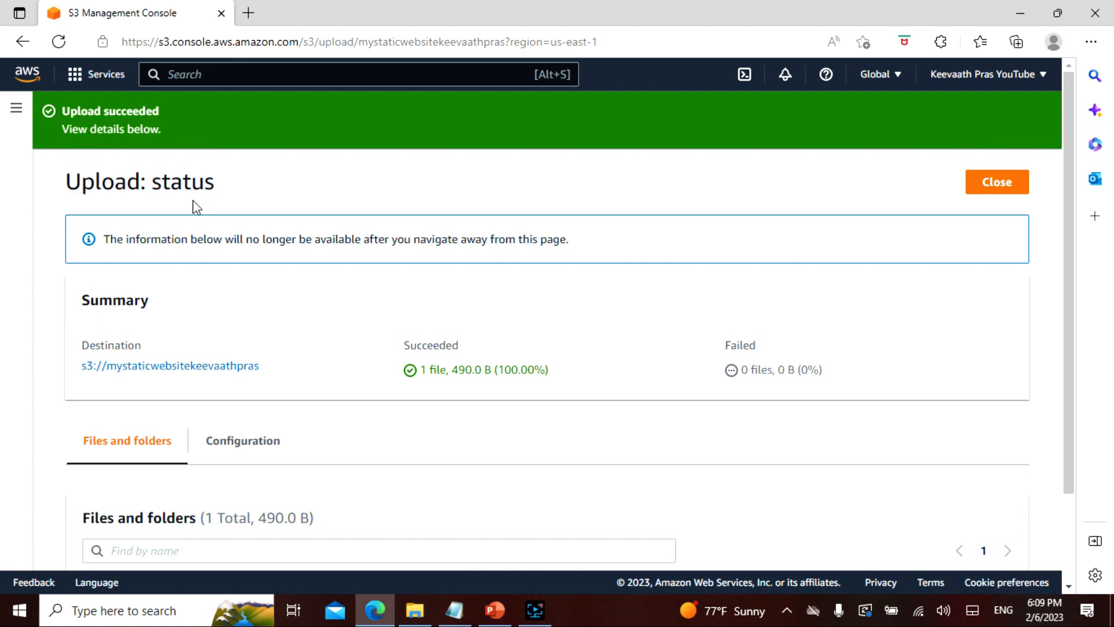
{"action": "mouse_move", "coordinate": [569, 221]}
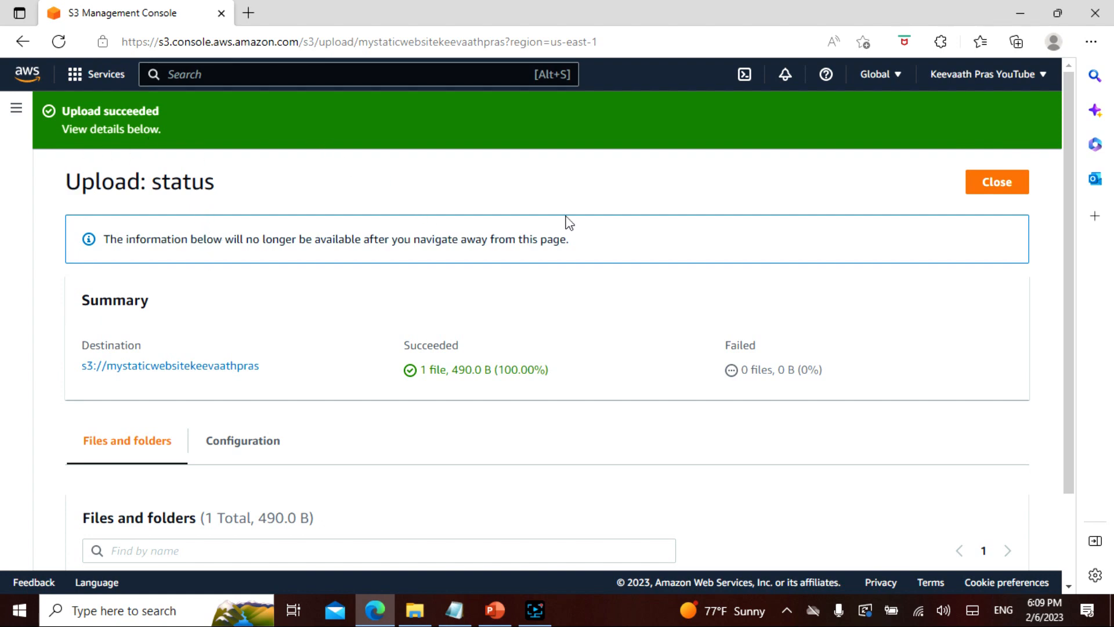
{"action": "left_click", "coordinate": [996, 182]}
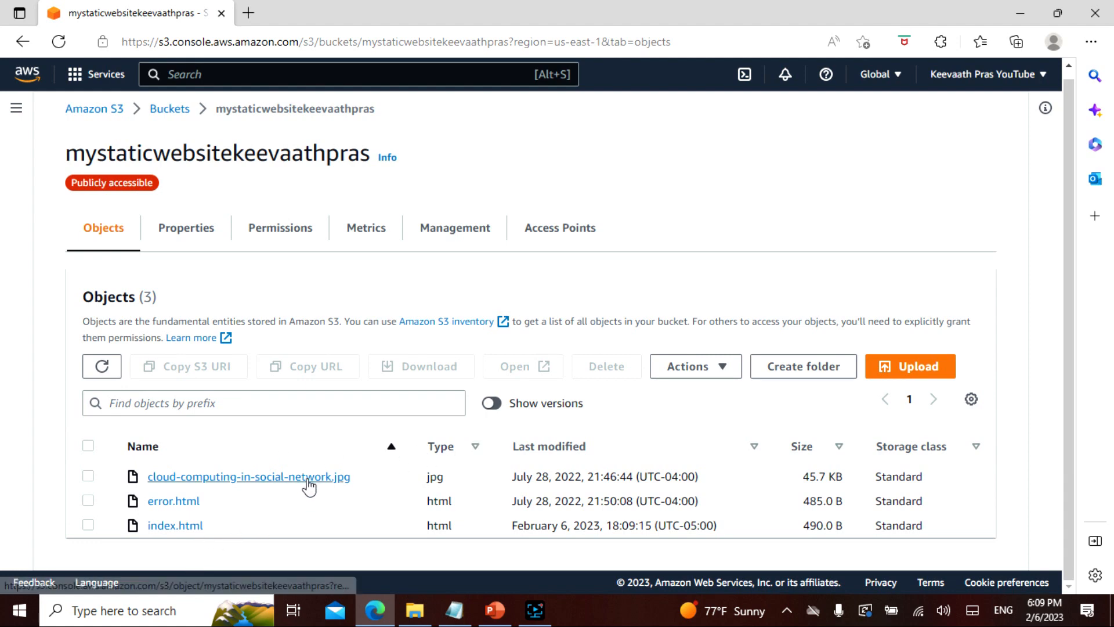
{"action": "mouse_move", "coordinate": [538, 340]}
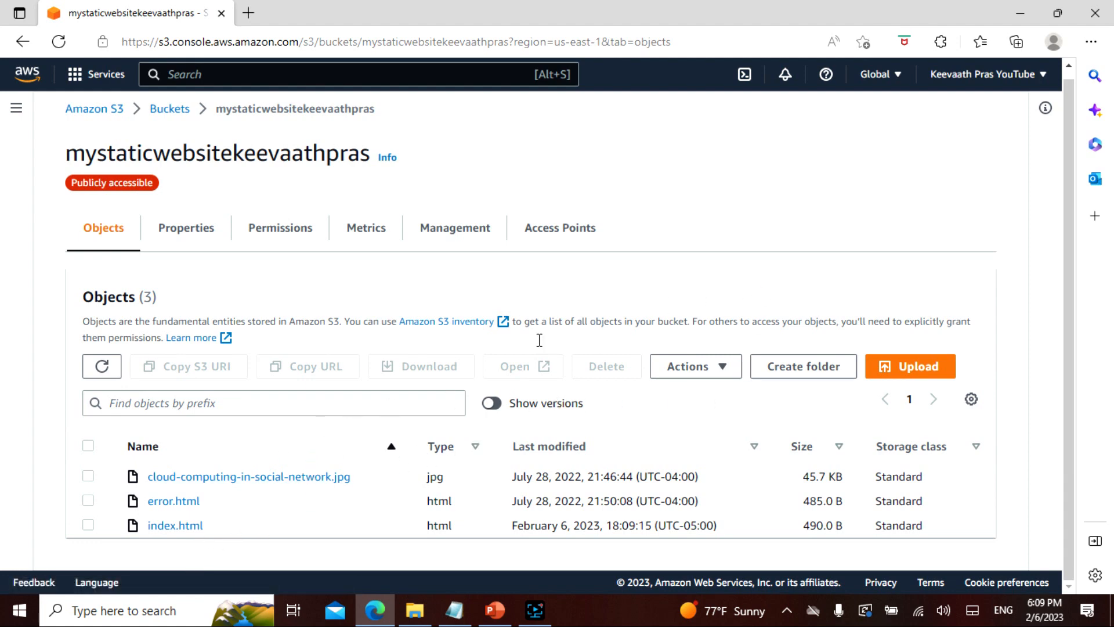
{"action": "left_click", "coordinate": [175, 525]}
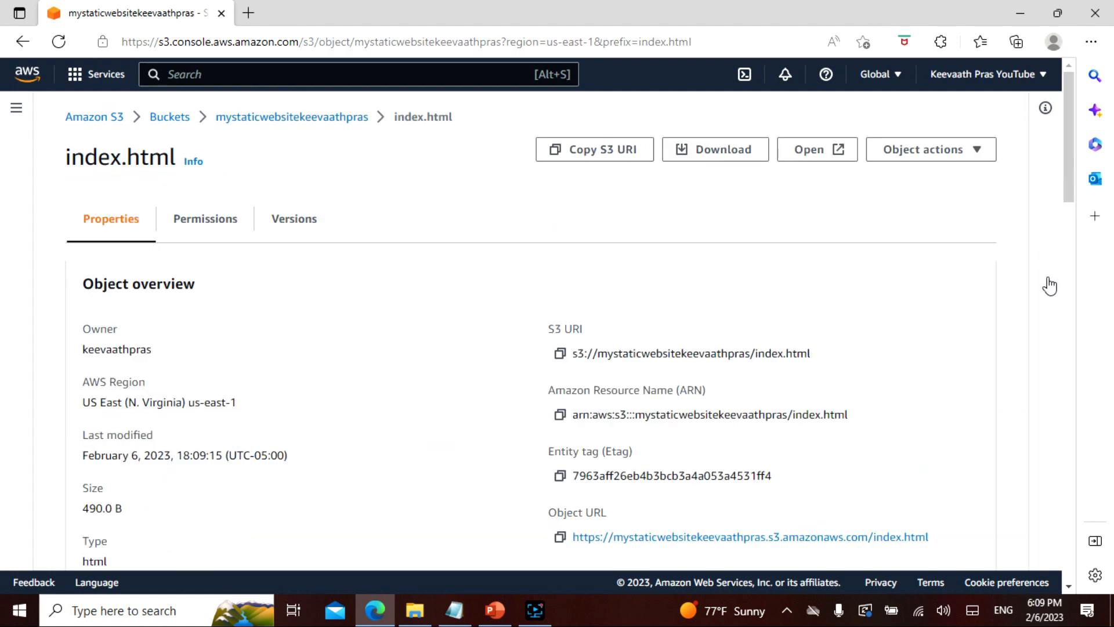
{"action": "mouse_move", "coordinate": [1009, 305]}
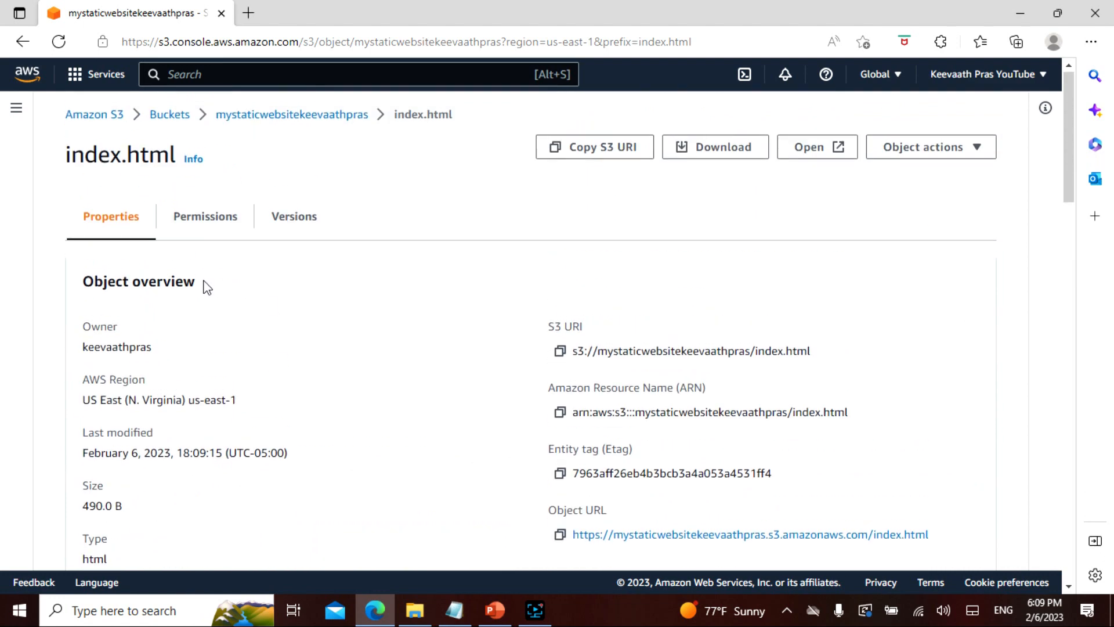
{"action": "left_click", "coordinate": [293, 218]}
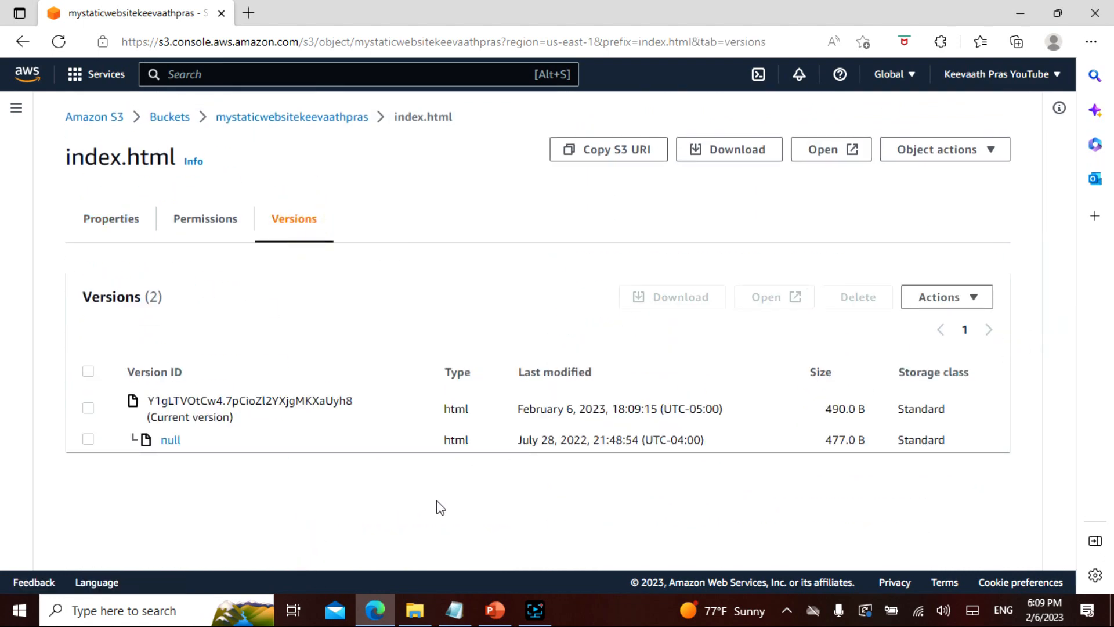
{"action": "mouse_move", "coordinate": [555, 461]}
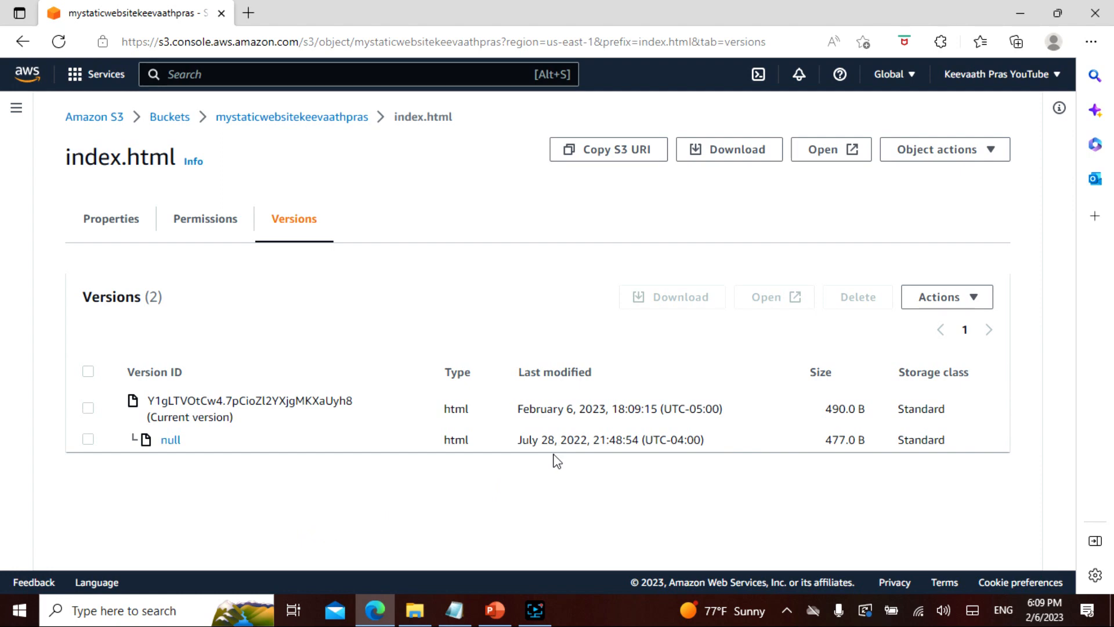
{"action": "mouse_move", "coordinate": [589, 424]}
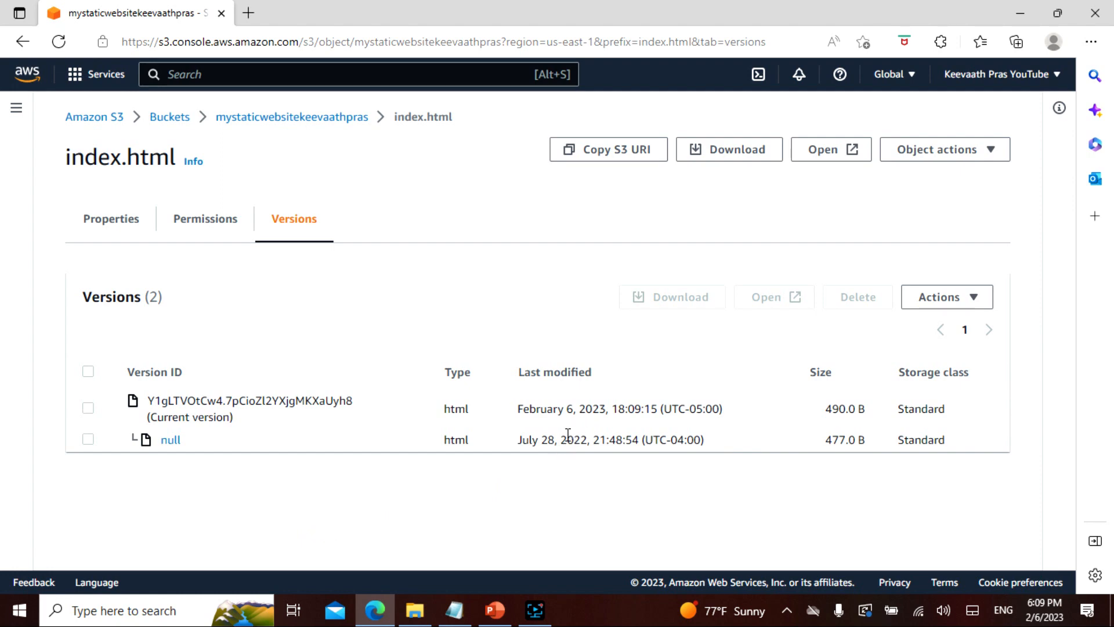
{"action": "mouse_move", "coordinate": [947, 297]}
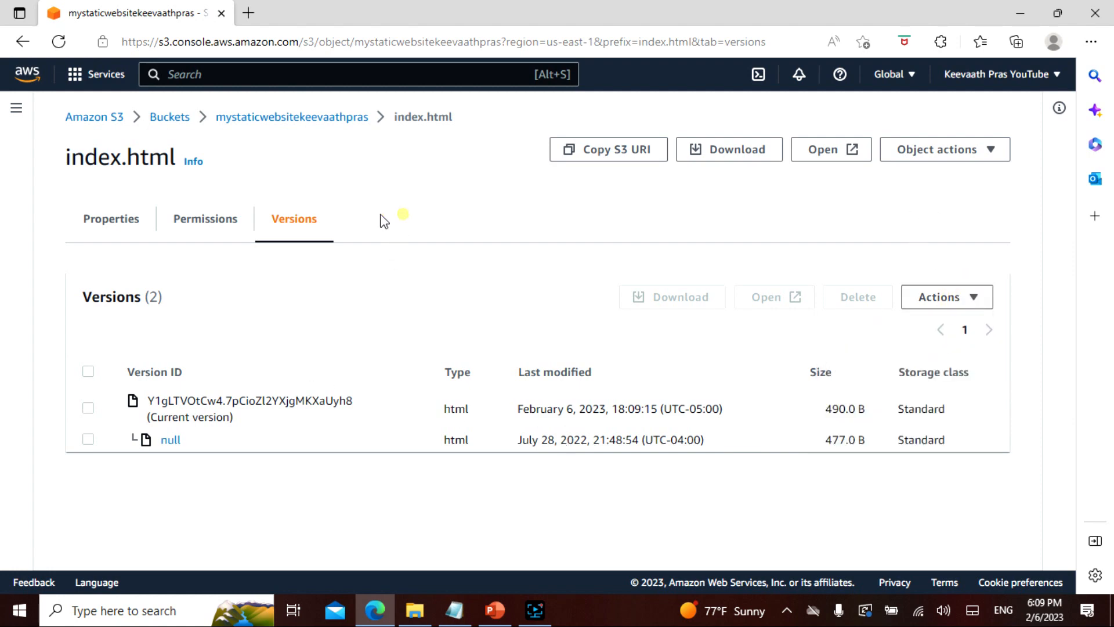
{"action": "left_click", "coordinate": [291, 116]}
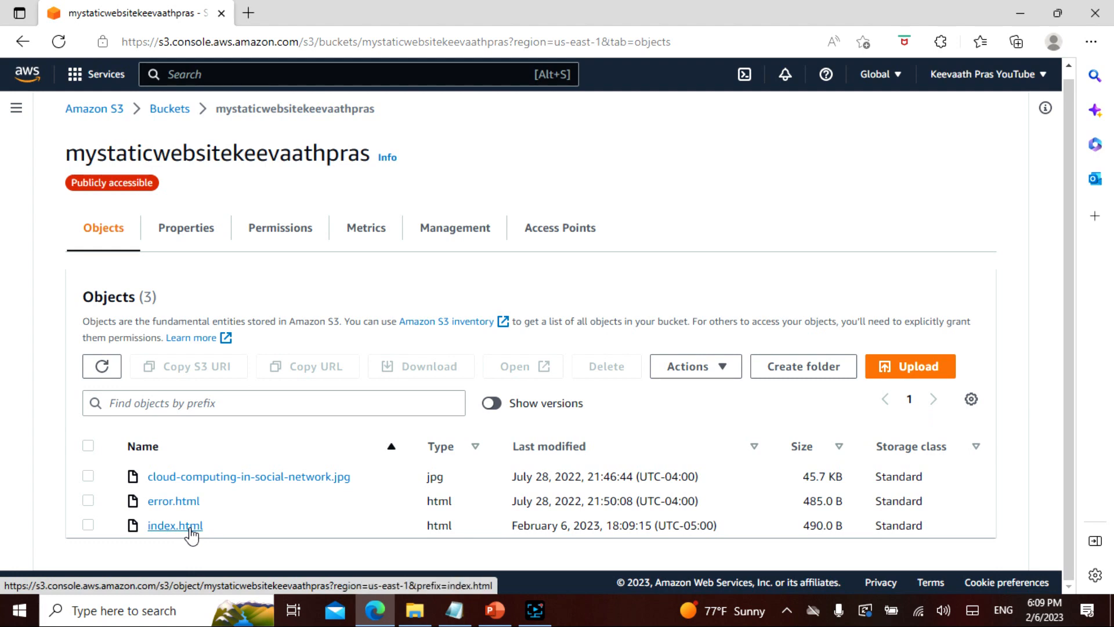
{"action": "left_click", "coordinate": [88, 524]}
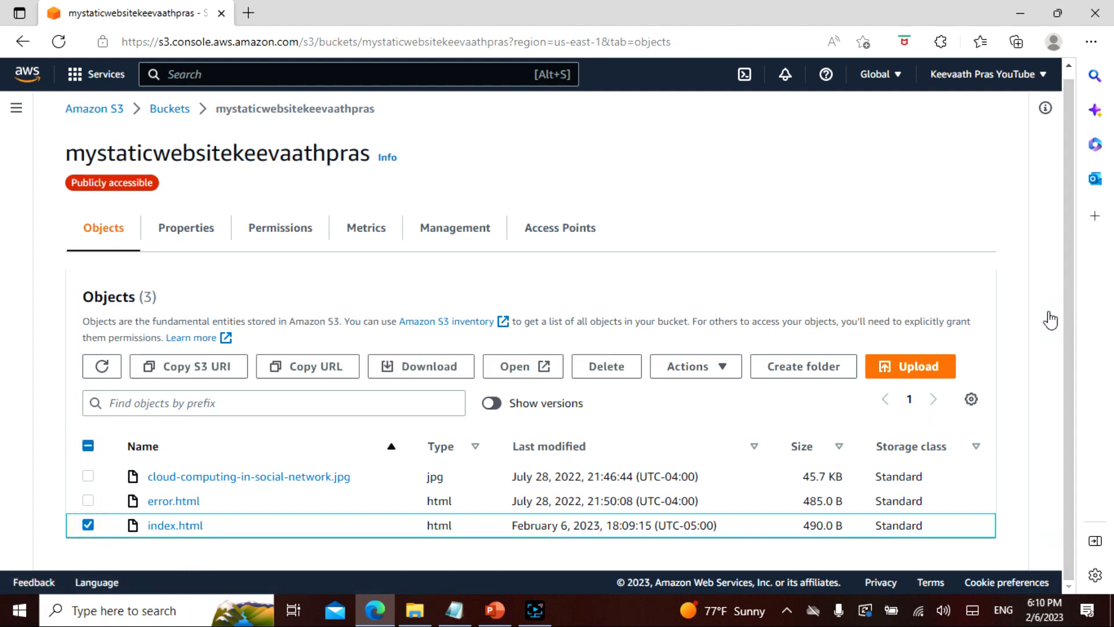
- View index.html's live Object URL page reading Version 1, then return to its details
{"action": "scroll", "scroll_direction": "down", "scroll_amount": 3}
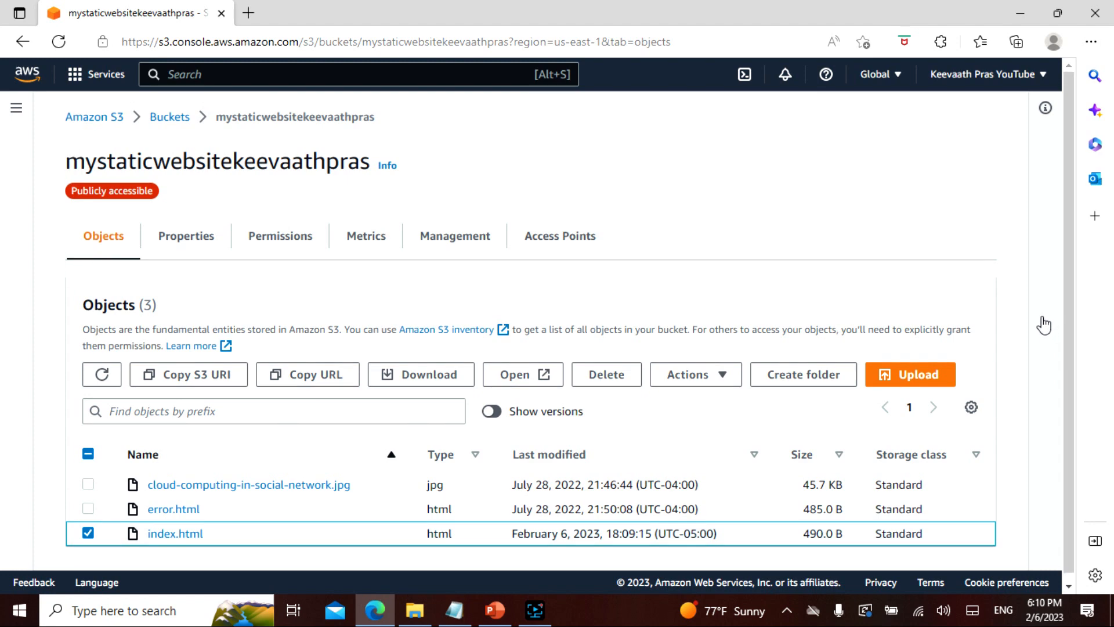
{"action": "mouse_move", "coordinate": [1018, 320]}
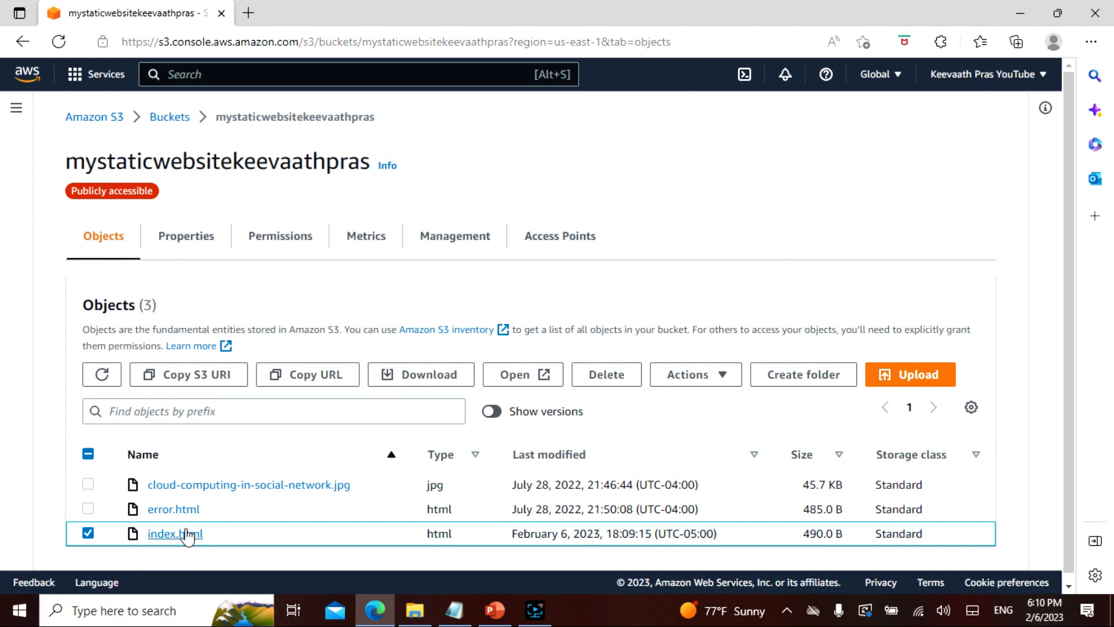
{"action": "left_click", "coordinate": [174, 534]}
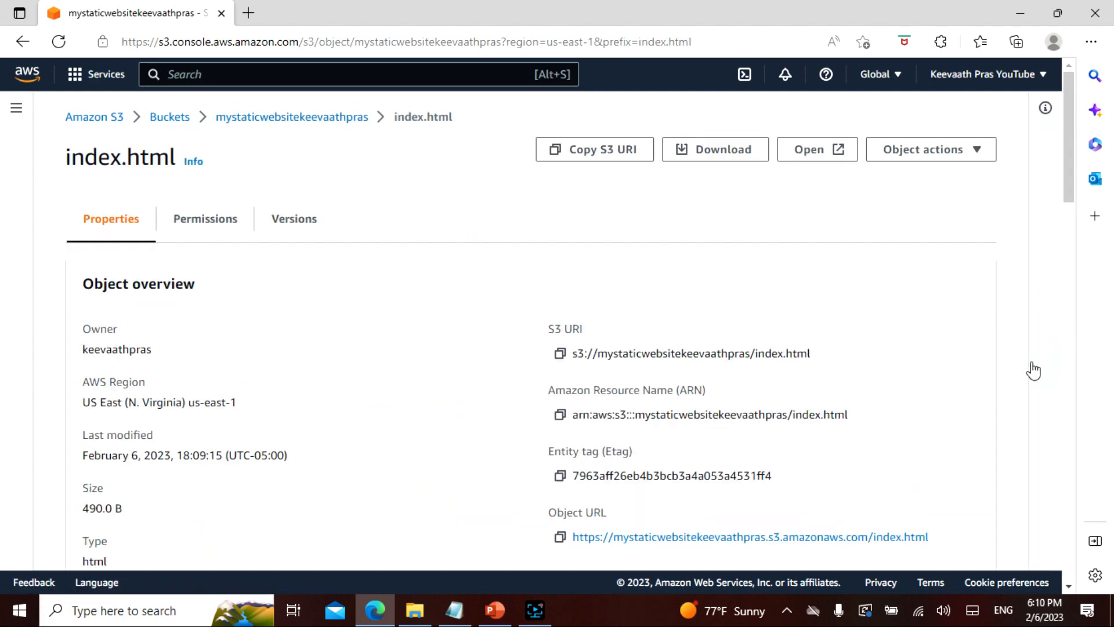
{"action": "left_click", "coordinate": [749, 536]}
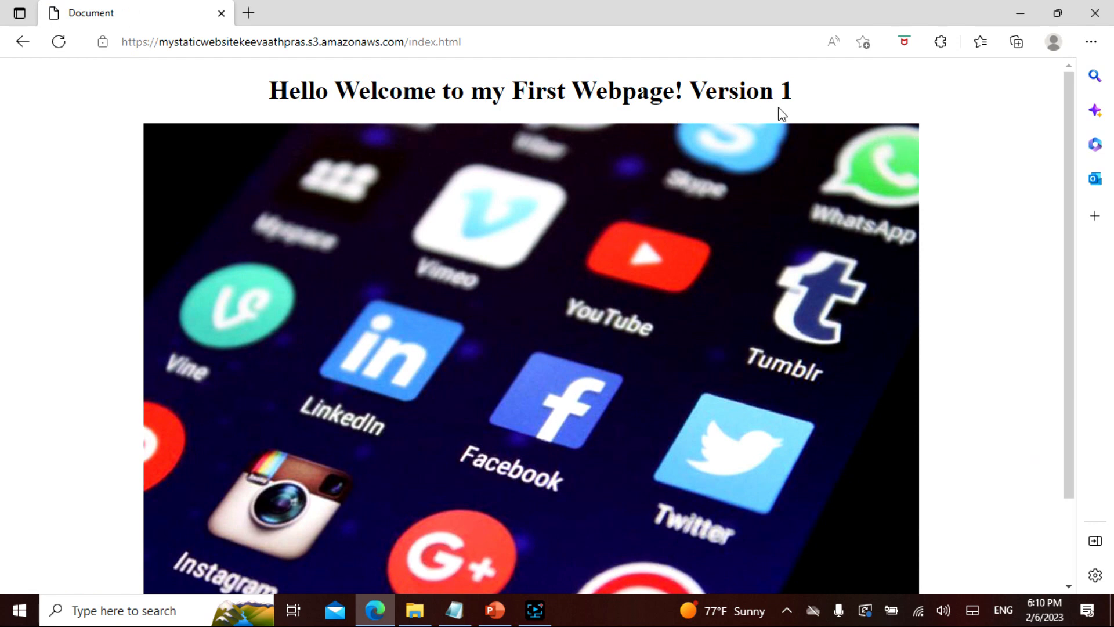
{"action": "left_click", "coordinate": [58, 42]}
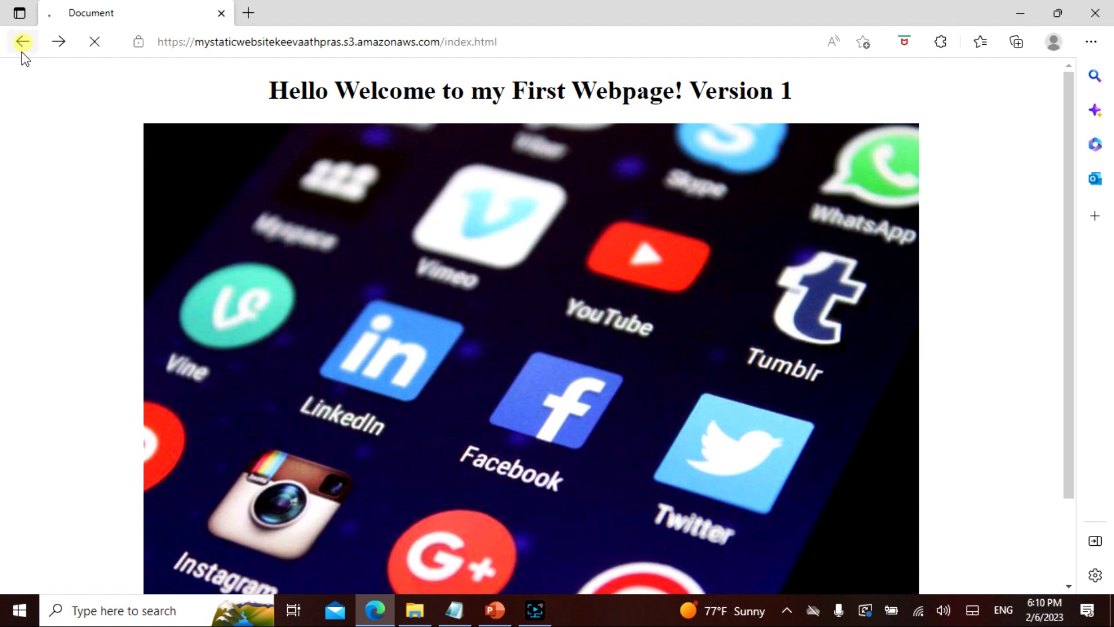
{"action": "left_click", "coordinate": [24, 42]}
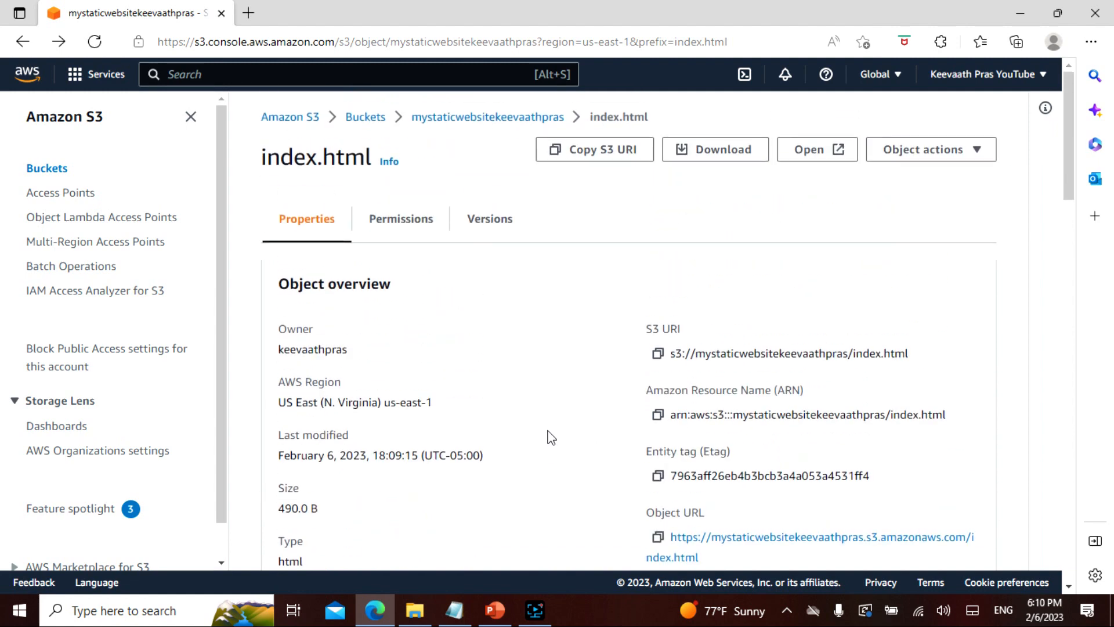
{"action": "mouse_move", "coordinate": [538, 439]}
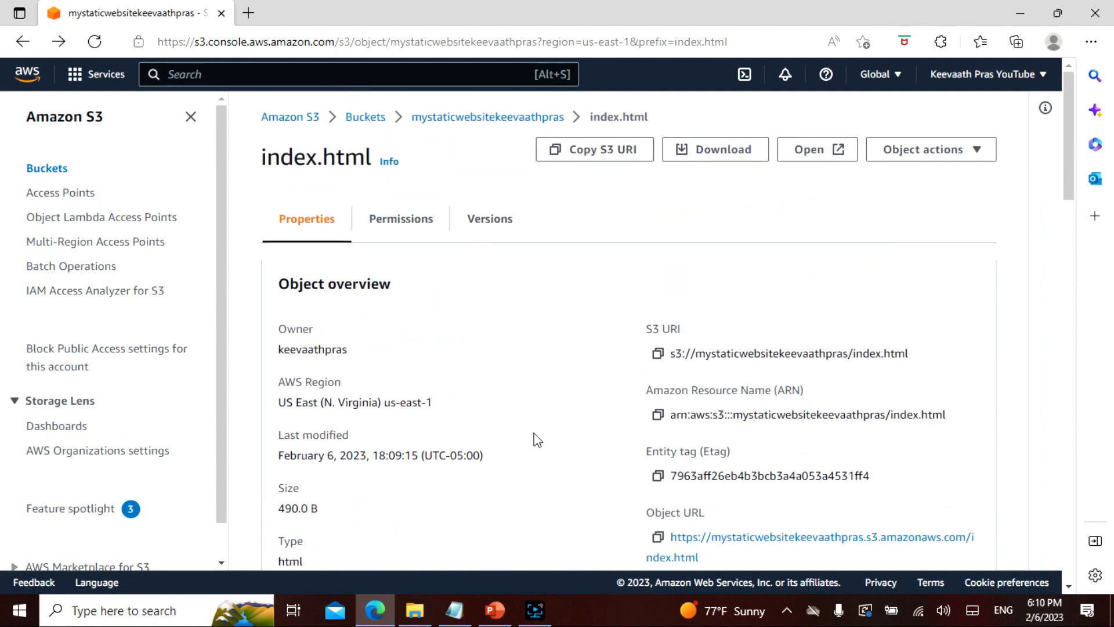
- List index.html's versions, tick the current version, and switch to the PowerPoint slides
{"action": "scroll", "scroll_direction": "down", "scroll_amount": 3}
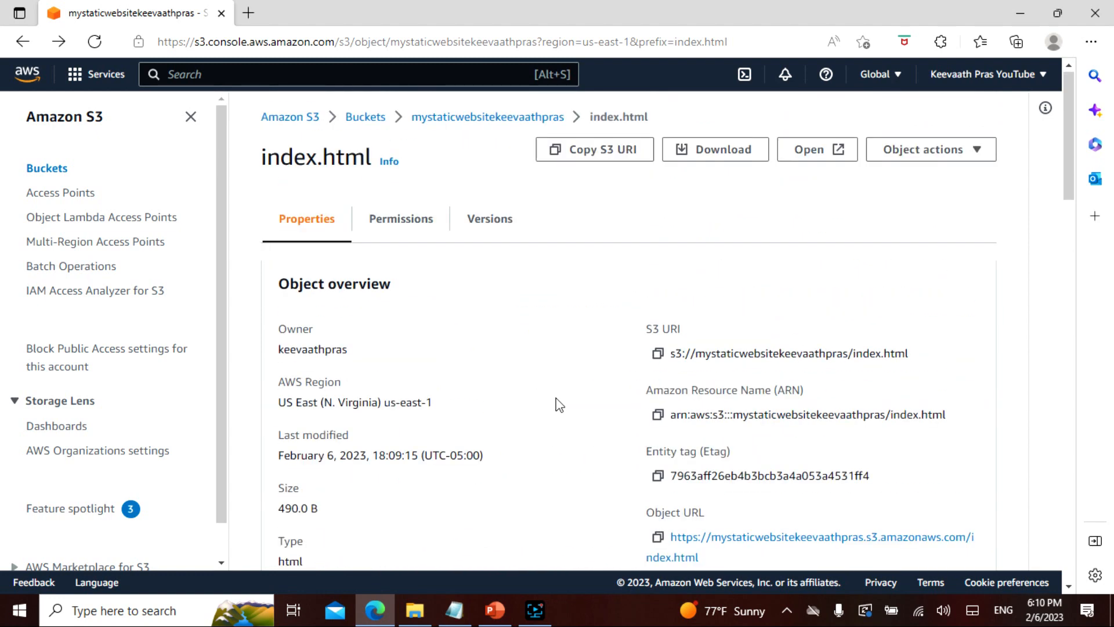
{"action": "left_click", "coordinate": [489, 218]}
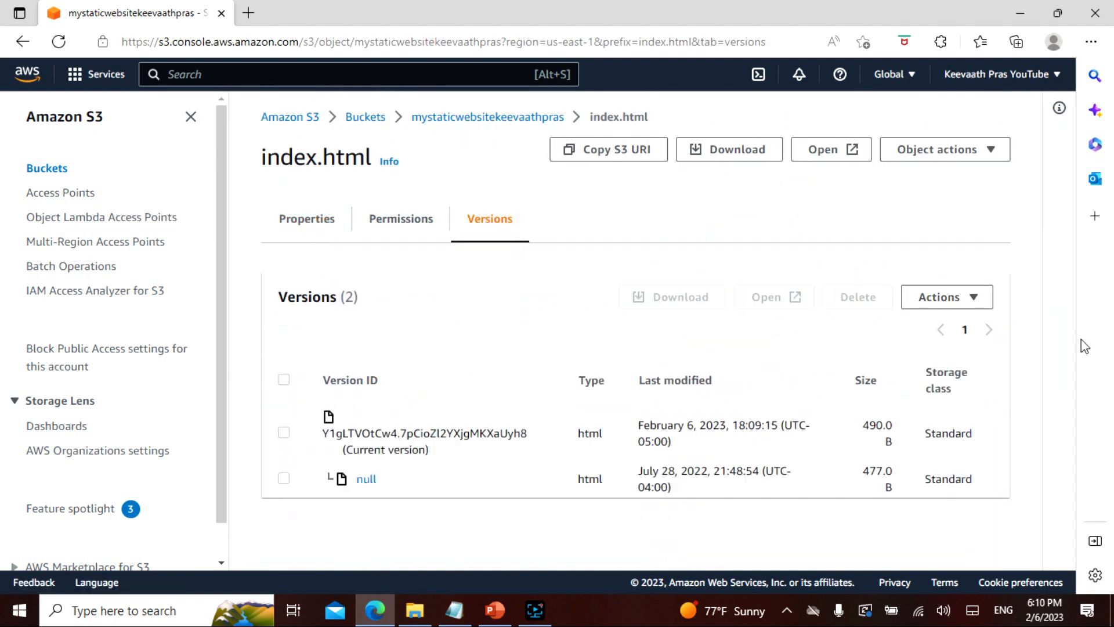
{"action": "mouse_move", "coordinate": [582, 450]}
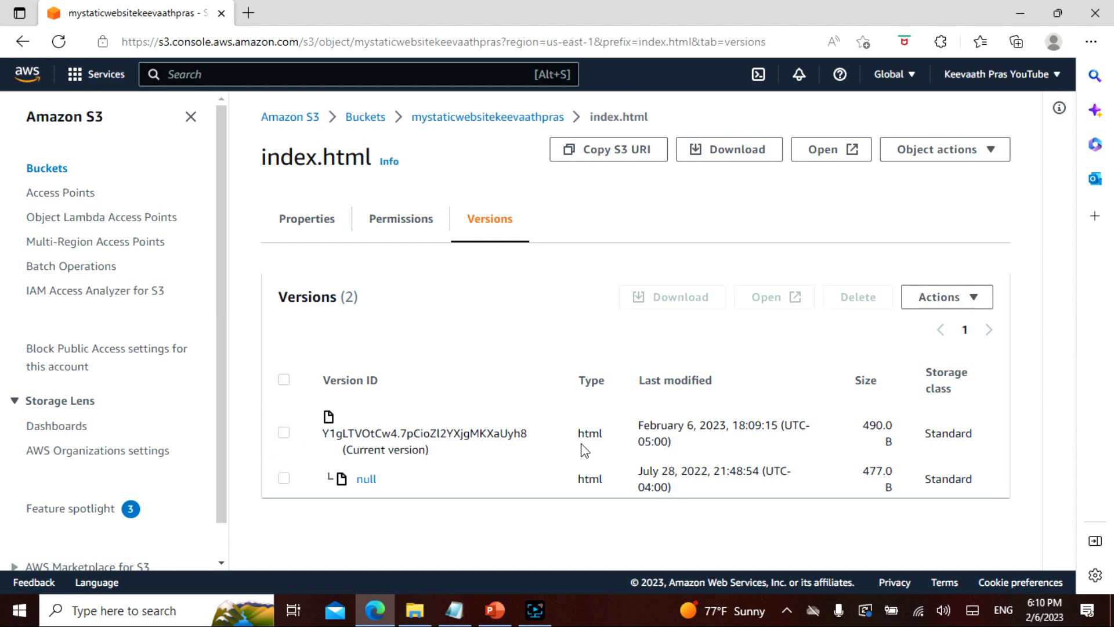
{"action": "left_click", "coordinate": [283, 432]}
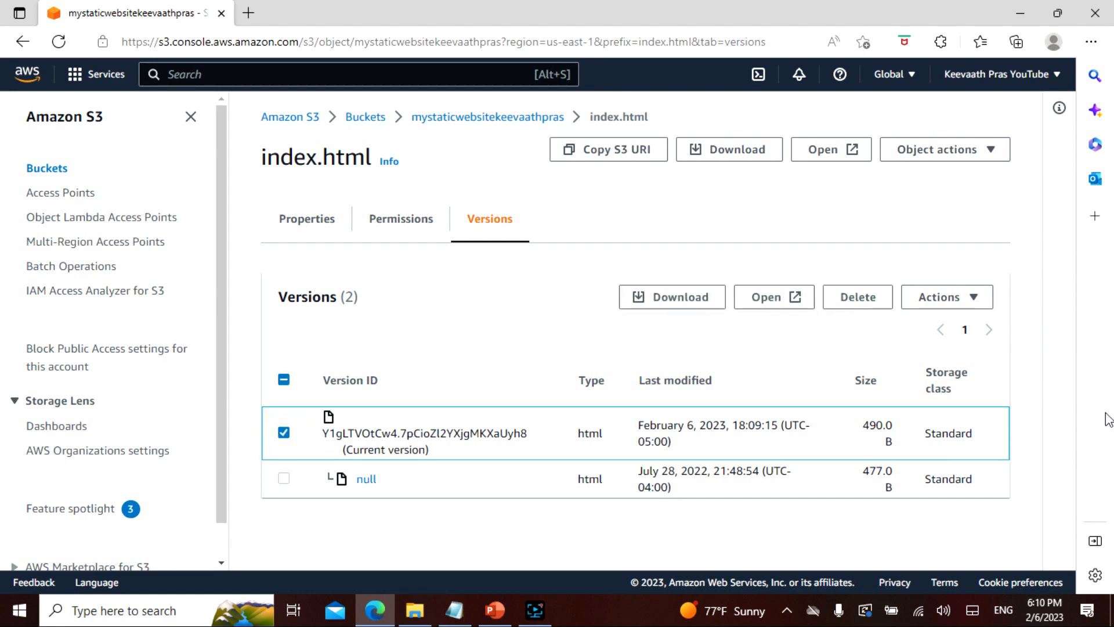
{"action": "mouse_move", "coordinate": [857, 296]}
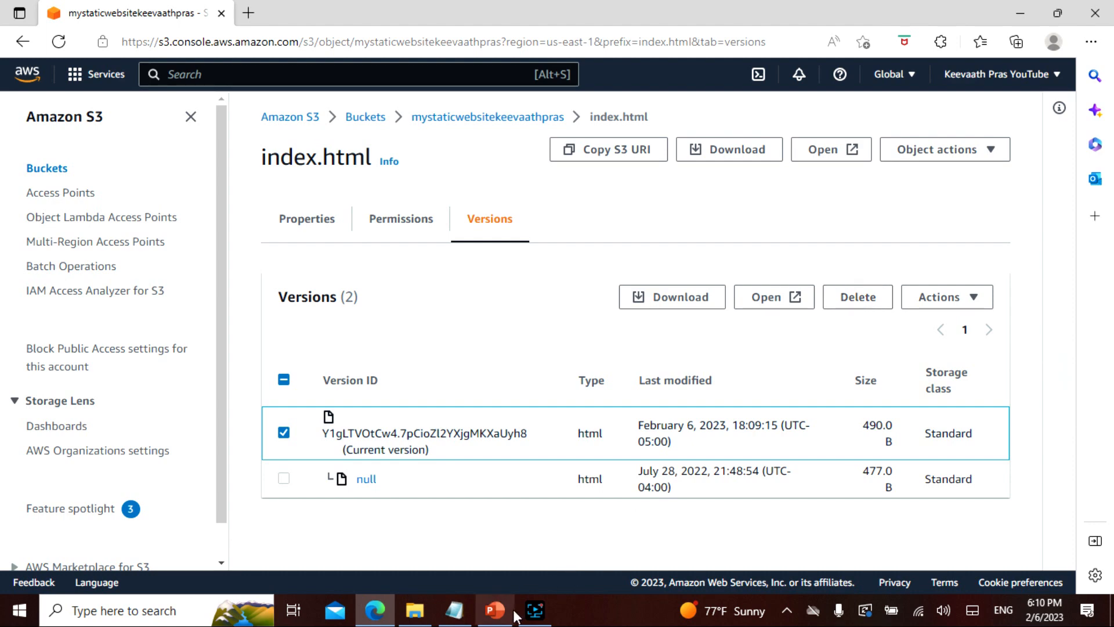
{"action": "left_click", "coordinate": [493, 610]}
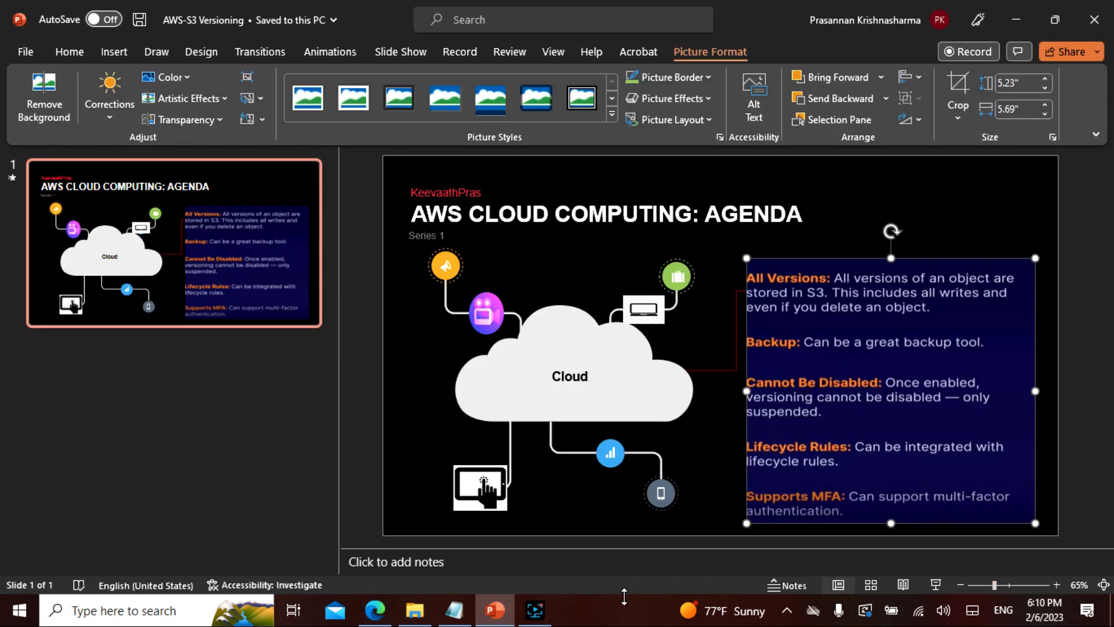
{"action": "mouse_move", "coordinate": [625, 585]}
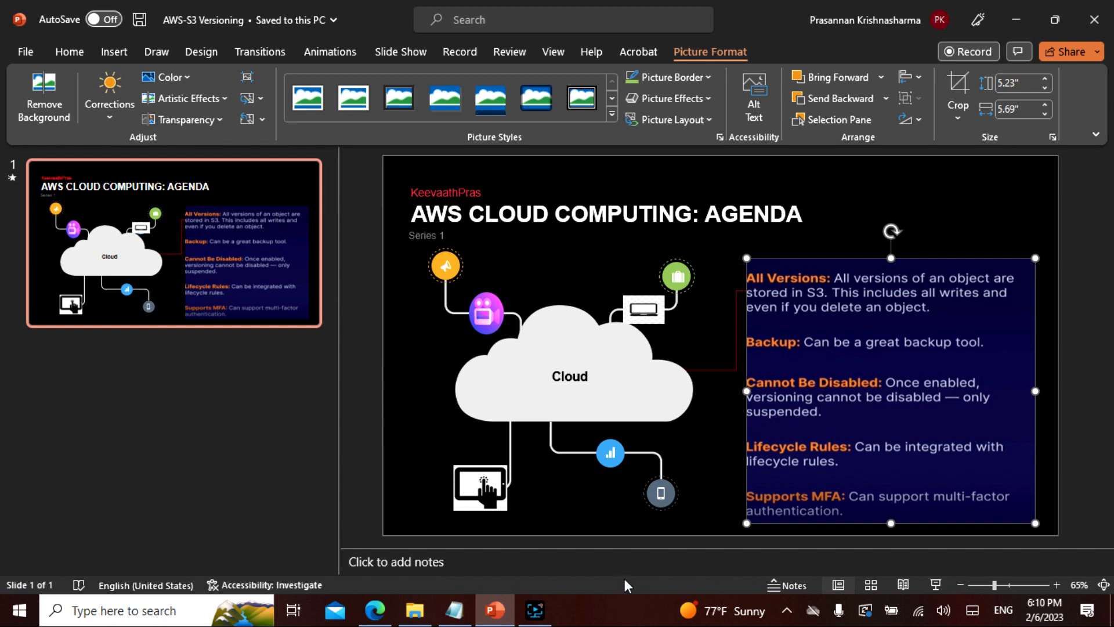
{"action": "mouse_move", "coordinate": [641, 550]}
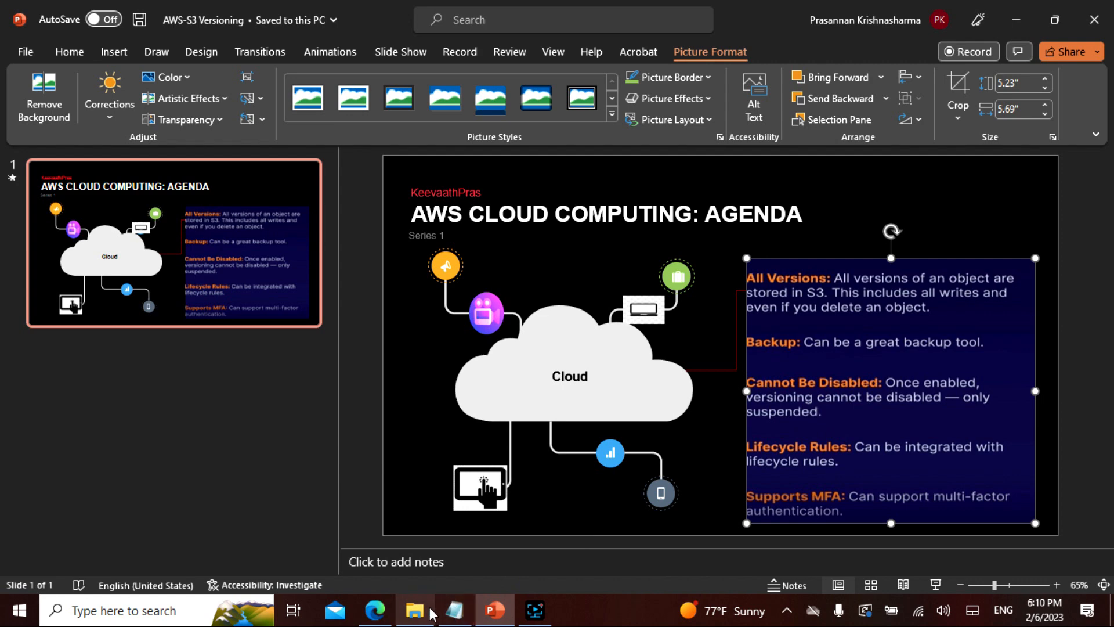
- Return from the agenda slide to index.html's versions page in the S3 console
{"action": "left_click", "coordinate": [375, 615]}
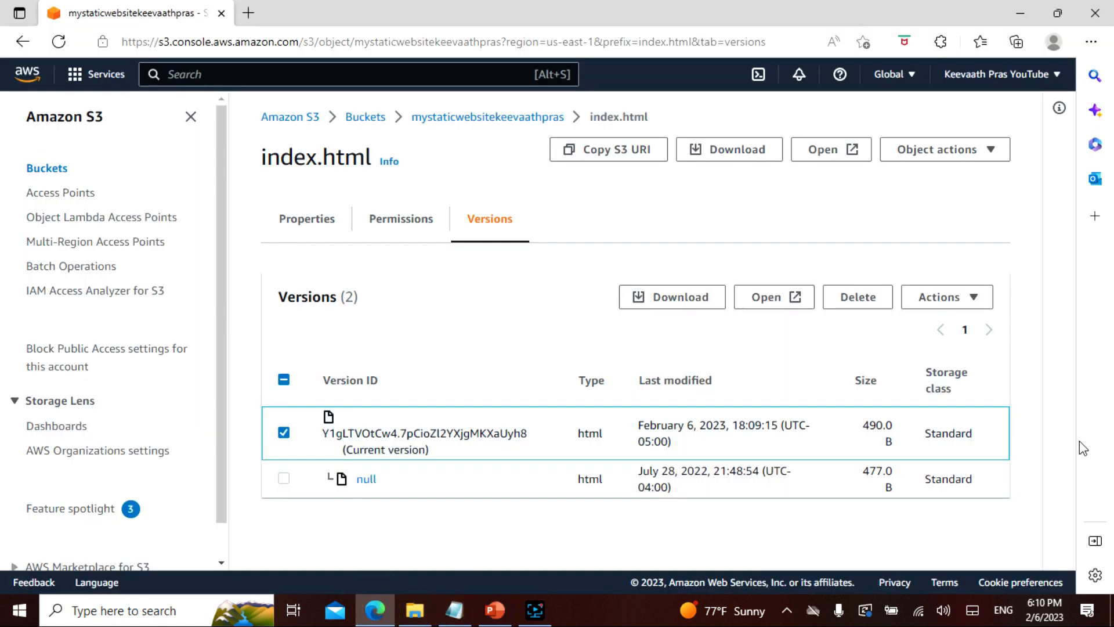
{"action": "mouse_move", "coordinate": [857, 305]}
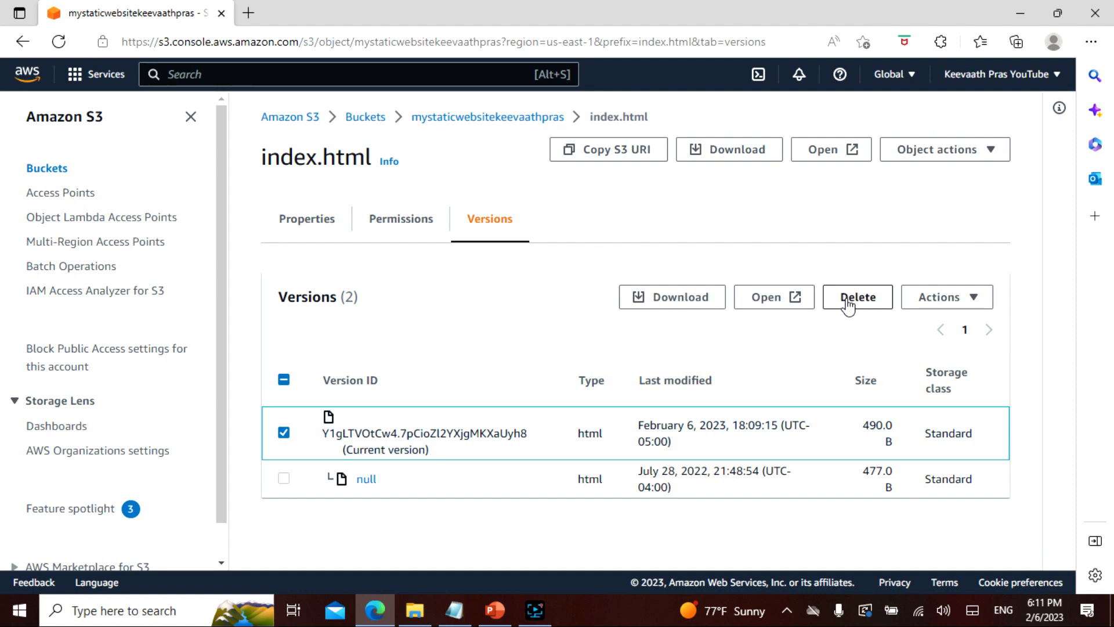
- Start deleting the current index.html version, cancel it keeping both versions, and return to the slides
{"action": "left_click", "coordinate": [856, 296]}
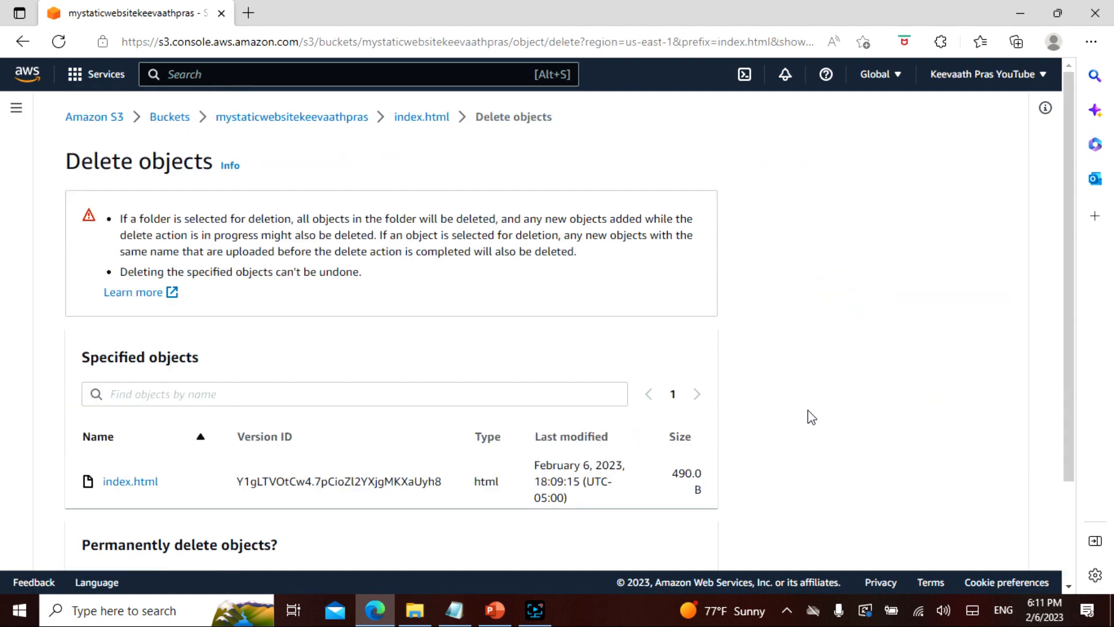
{"action": "scroll", "scroll_direction": "down", "scroll_amount": 3}
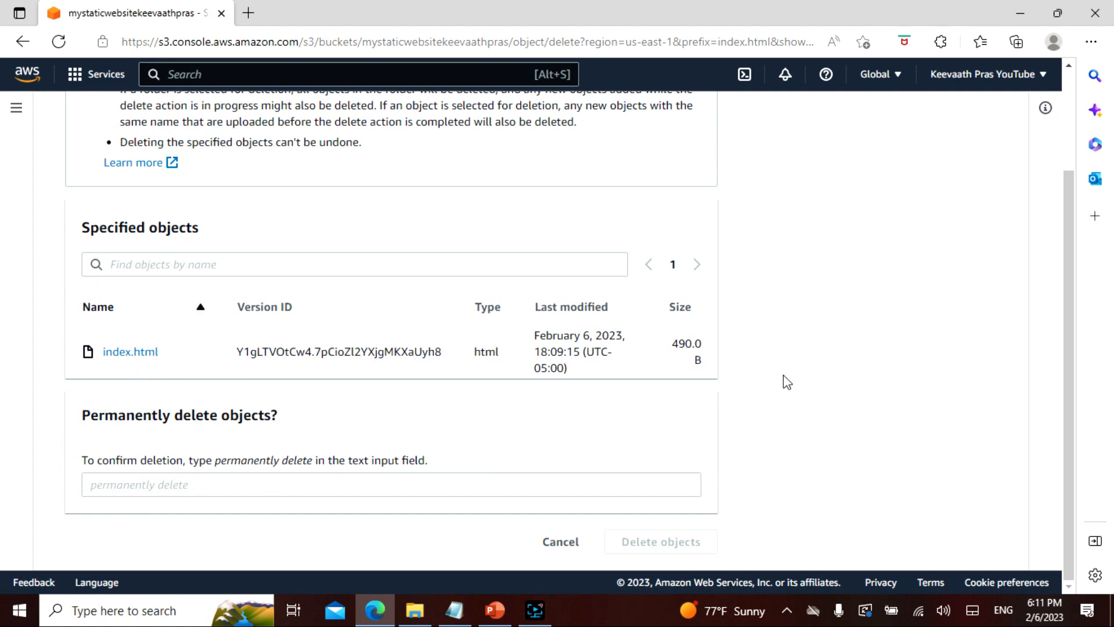
{"action": "scroll", "scroll_direction": "up", "scroll_amount": 3}
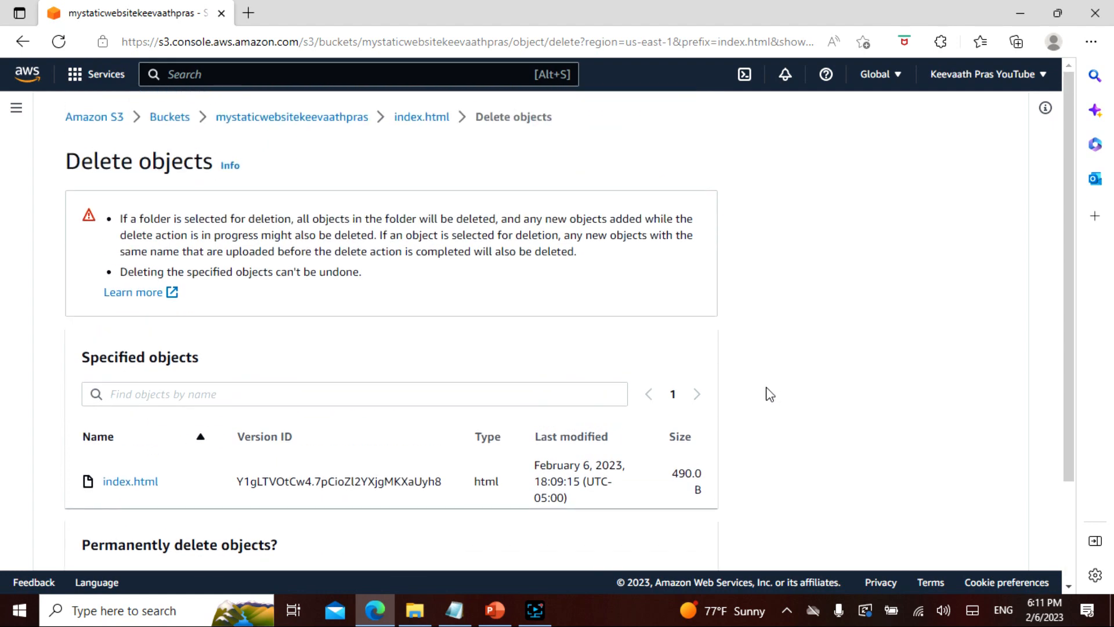
{"action": "scroll", "scroll_direction": "down", "scroll_amount": 3}
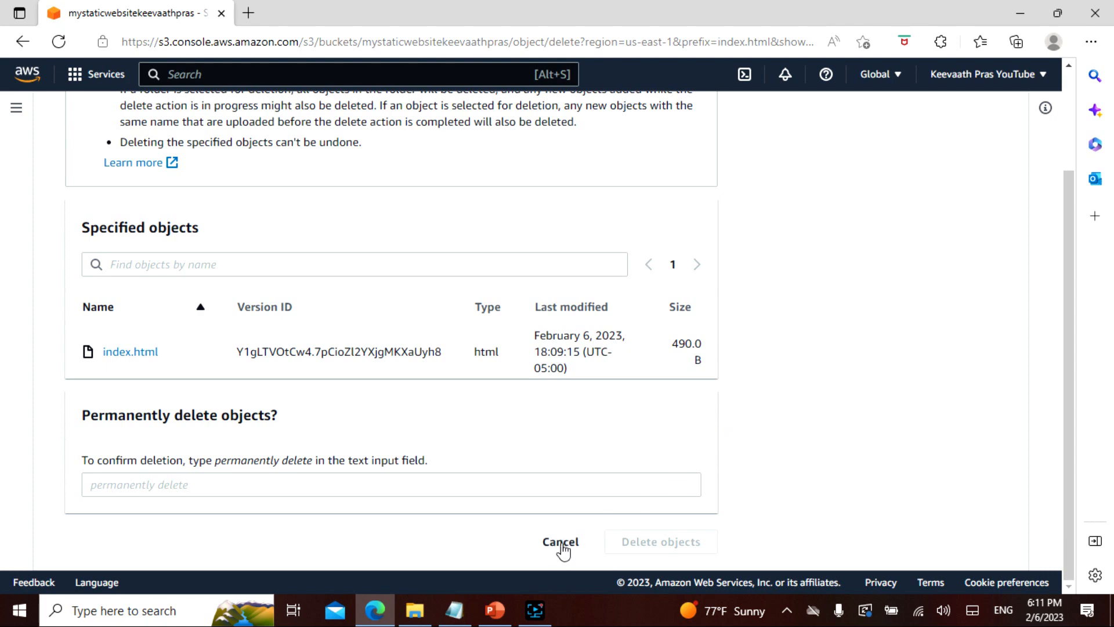
{"action": "left_click", "coordinate": [560, 542]}
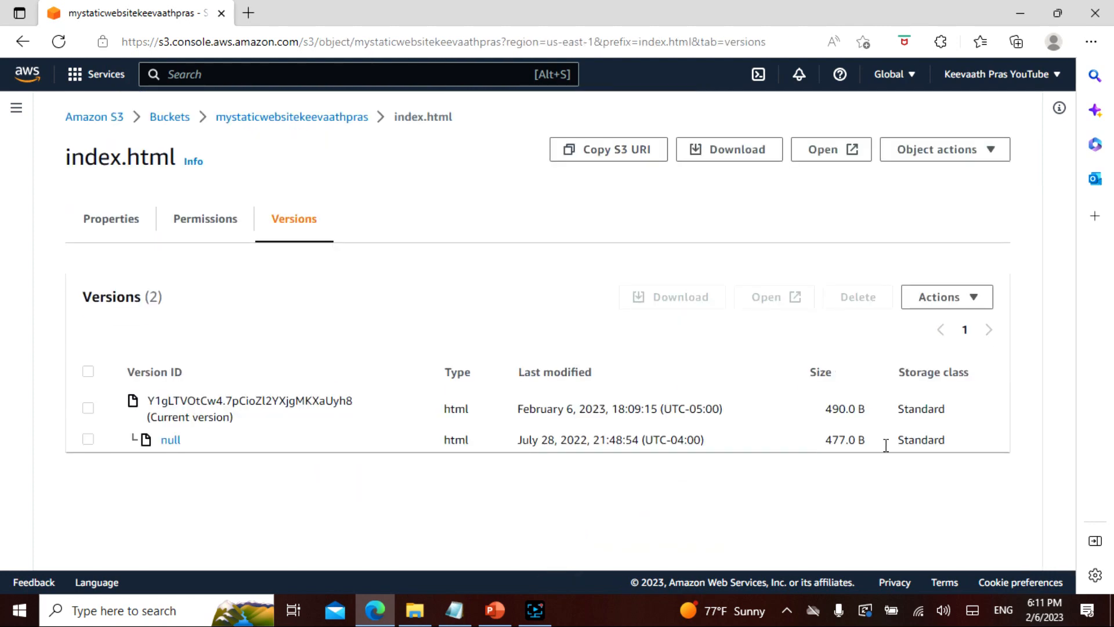
{"action": "mouse_move", "coordinate": [1023, 445]}
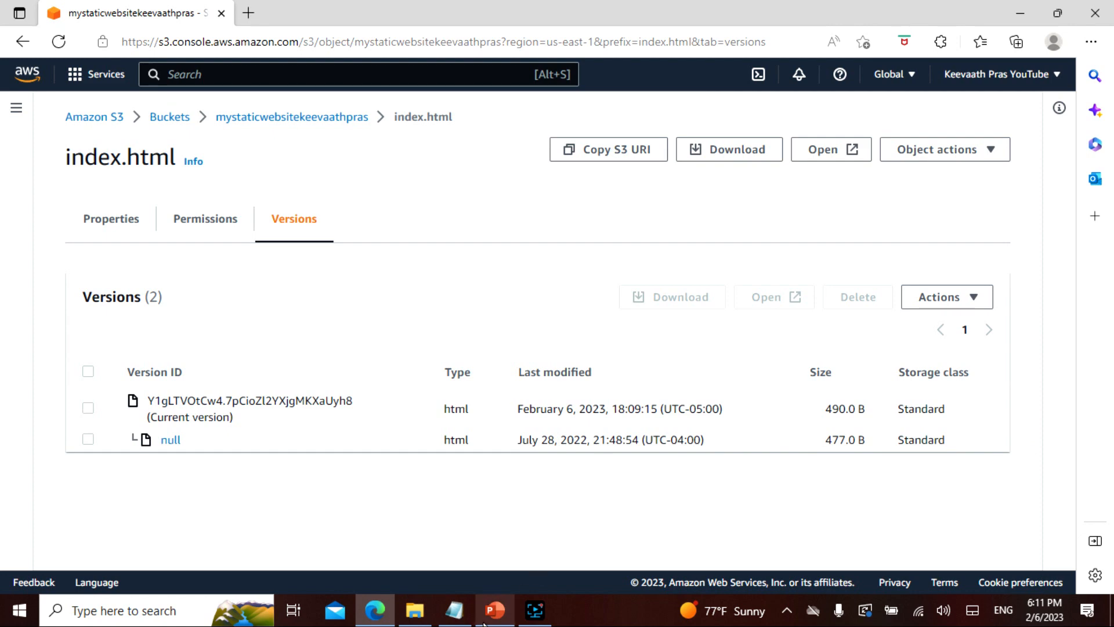
{"action": "left_click", "coordinate": [494, 609]}
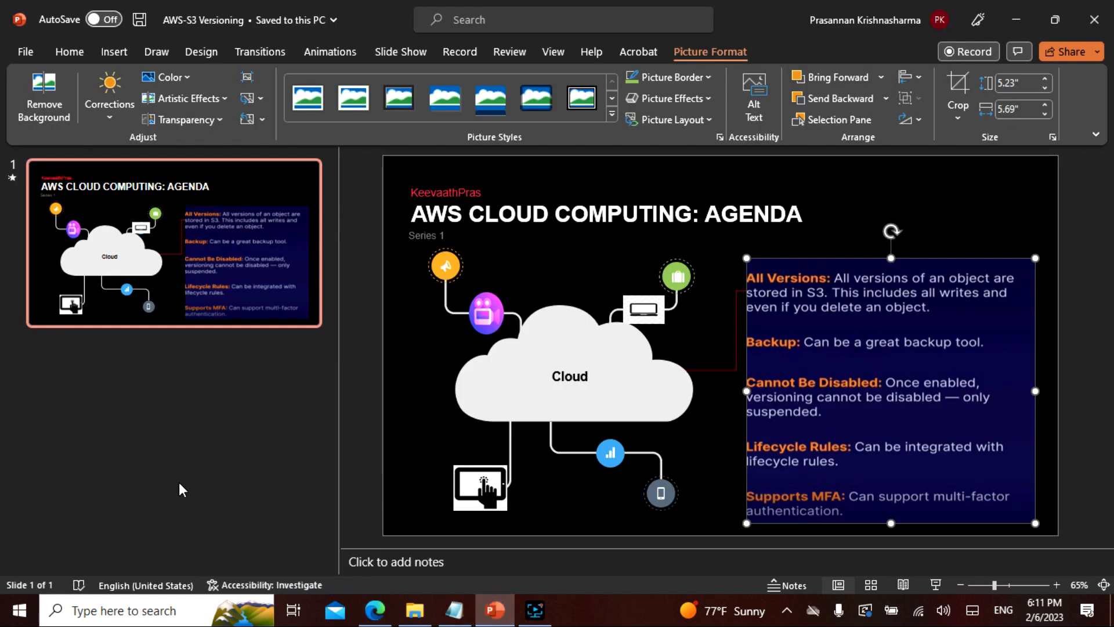